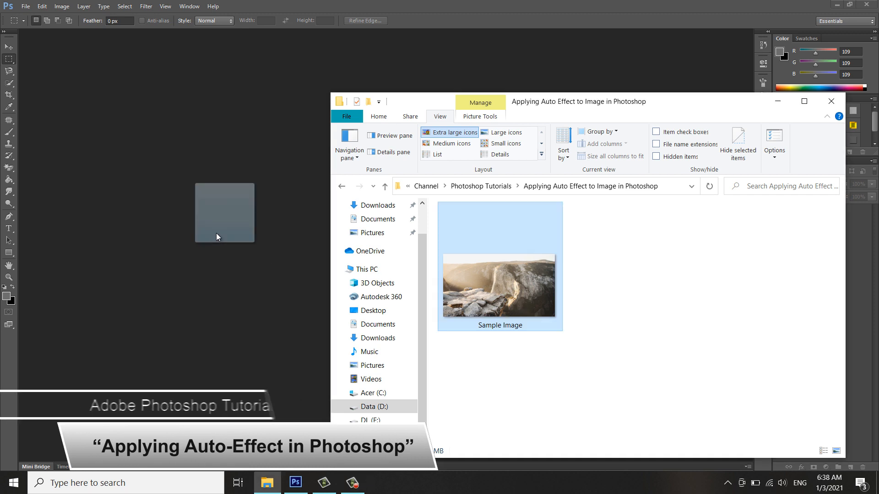
Step: Drag Sample Image.jpg into Photoshop and zoom the photo to fill the workspace
left_click_drag(499, 287, 215, 237)
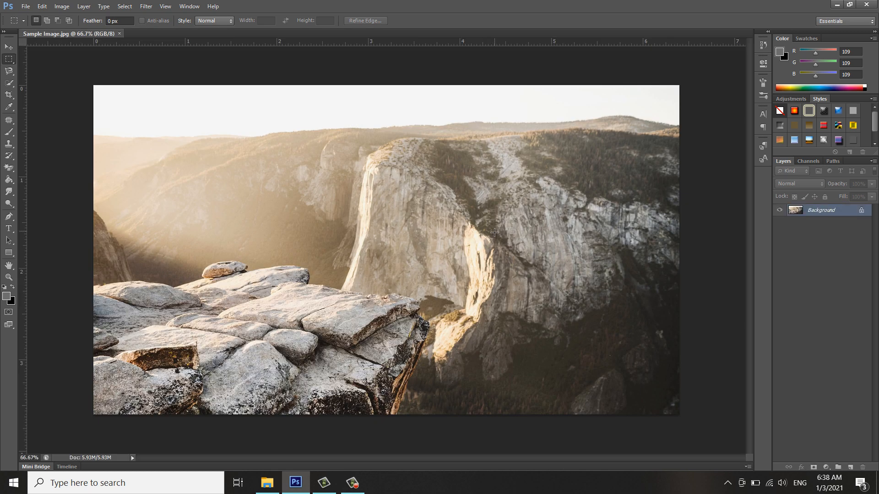
key("ctrl+plus")
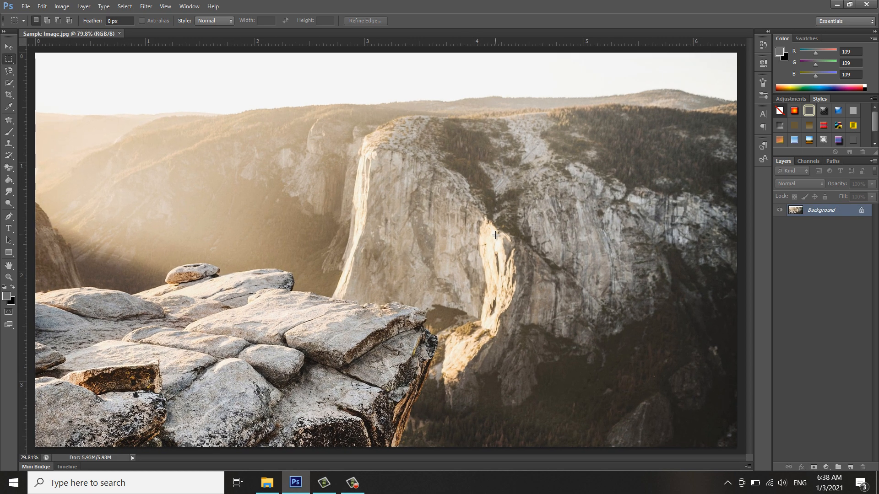
mouse_move(740, 214)
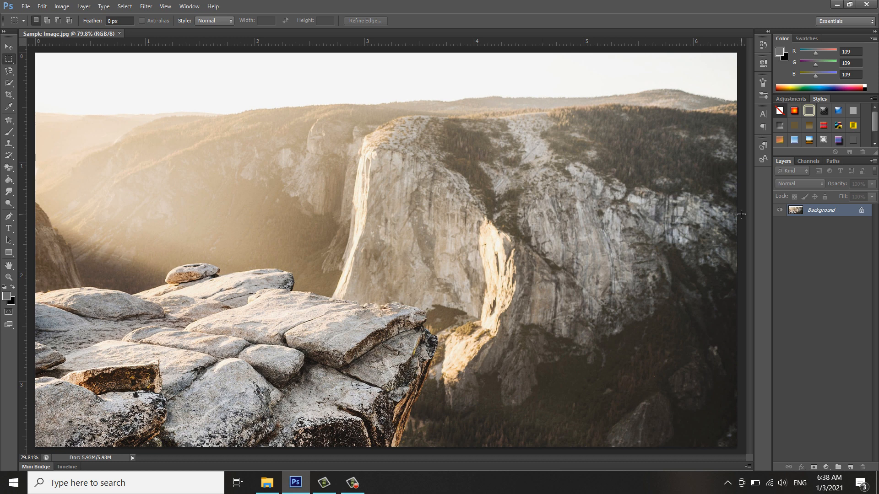
Step: Duplicate the Background layer into a new layer named 'Auto Tone'
right_click(827, 209)
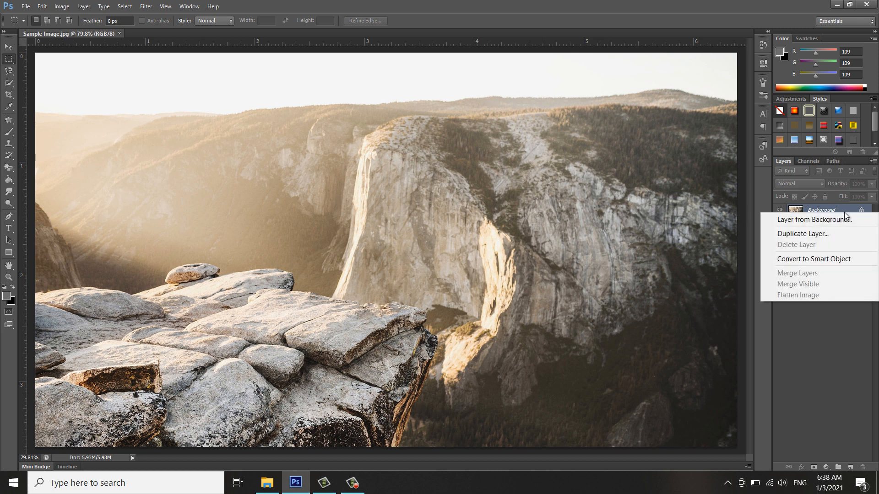
left_click(844, 211)
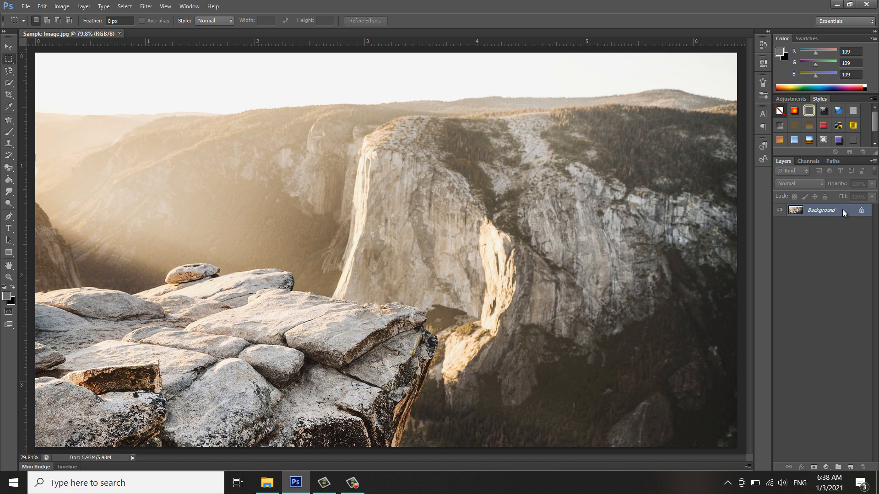
right_click(827, 211)
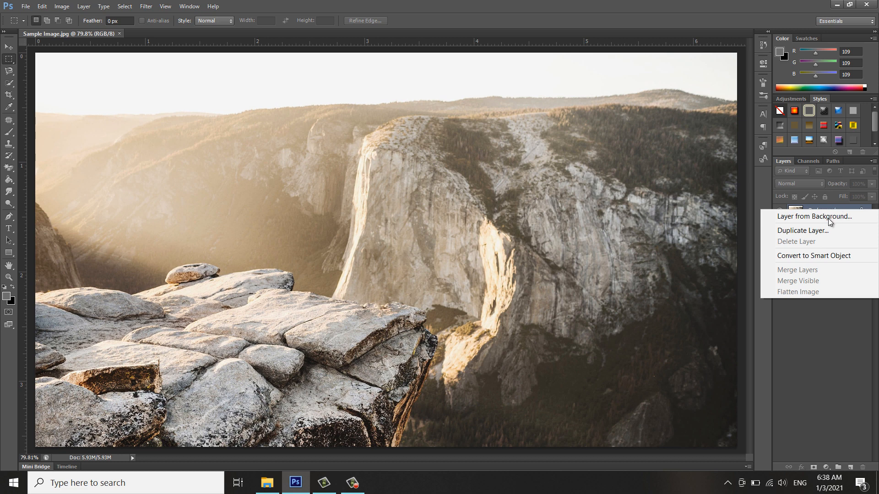
left_click(802, 231)
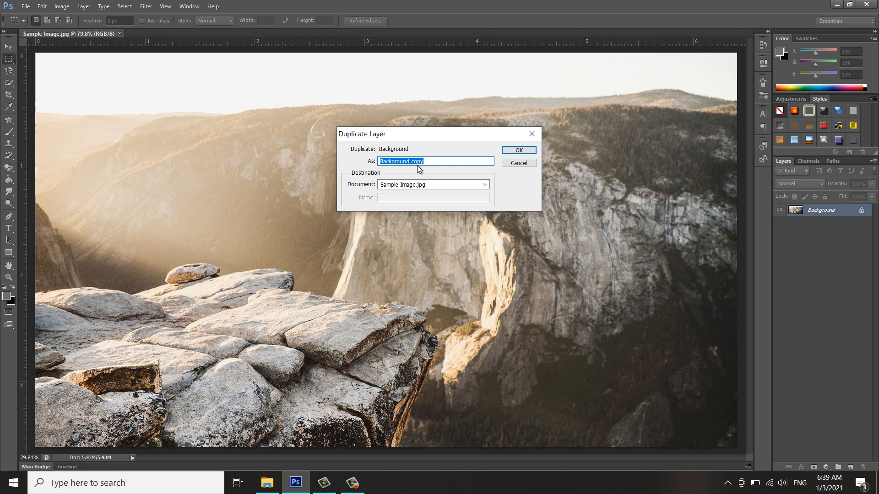
type("Auto Tone")
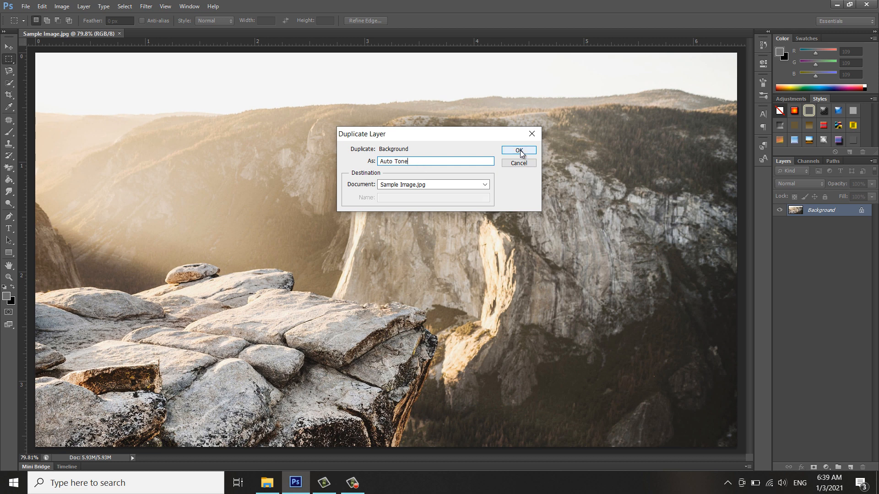
left_click(518, 151)
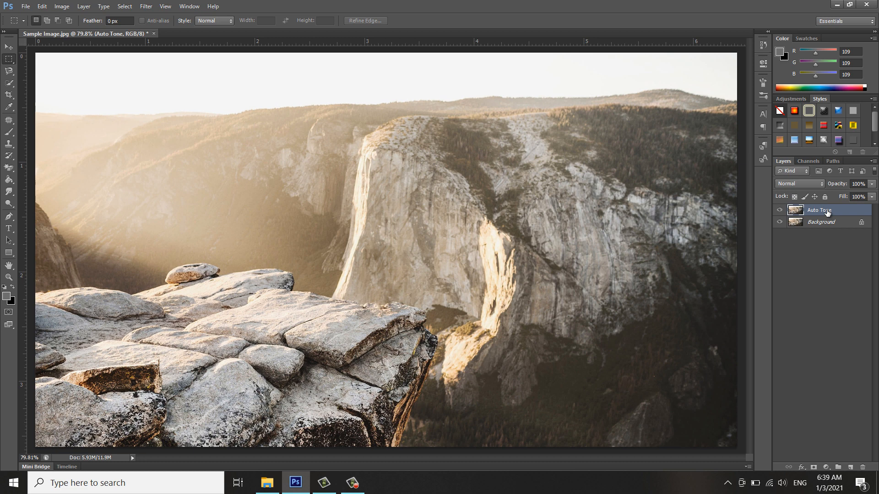
mouse_move(44, 80)
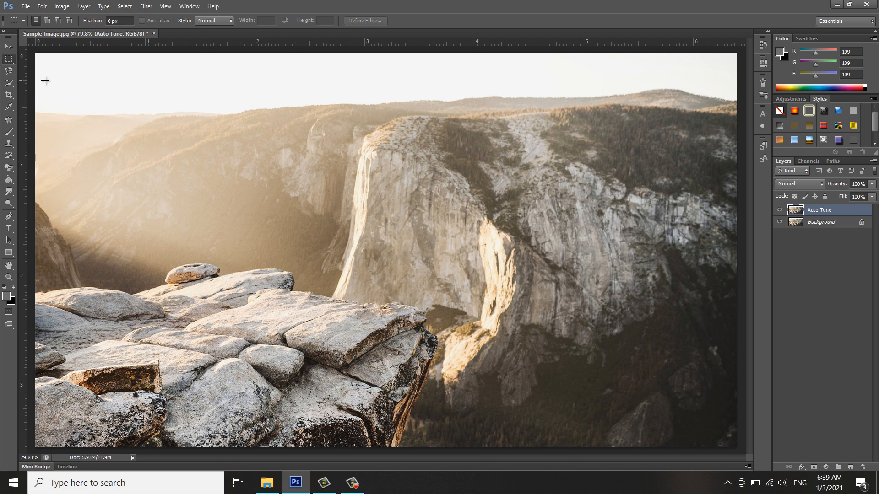
Step: Apply Image > Auto Tone to the Auto Tone layer
left_click(62, 7)
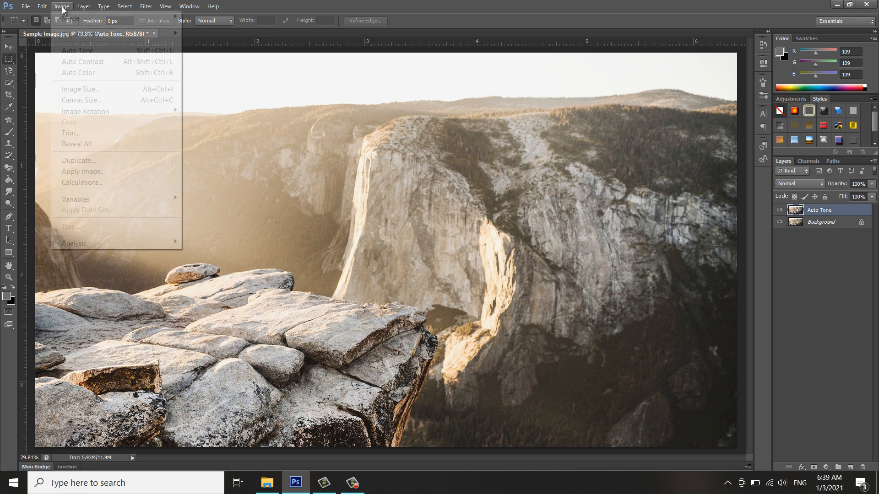
mouse_move(84, 35)
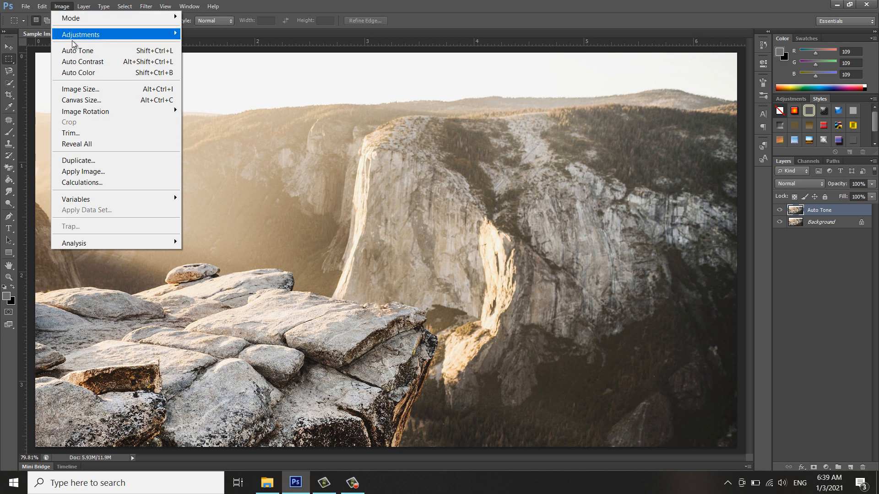
mouse_move(90, 52)
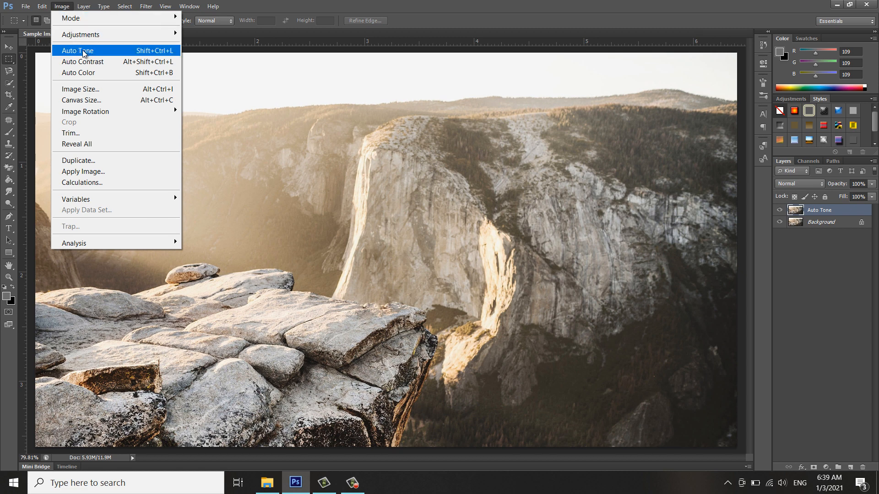
mouse_move(70, 56)
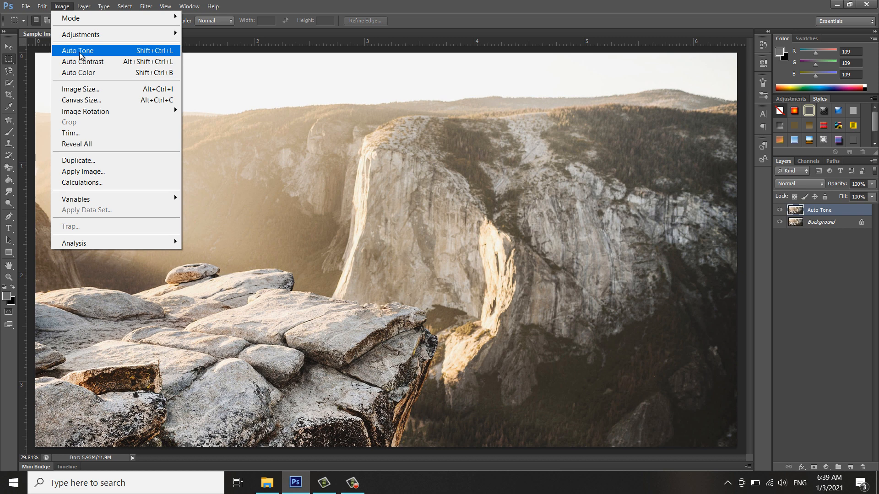
mouse_move(145, 55)
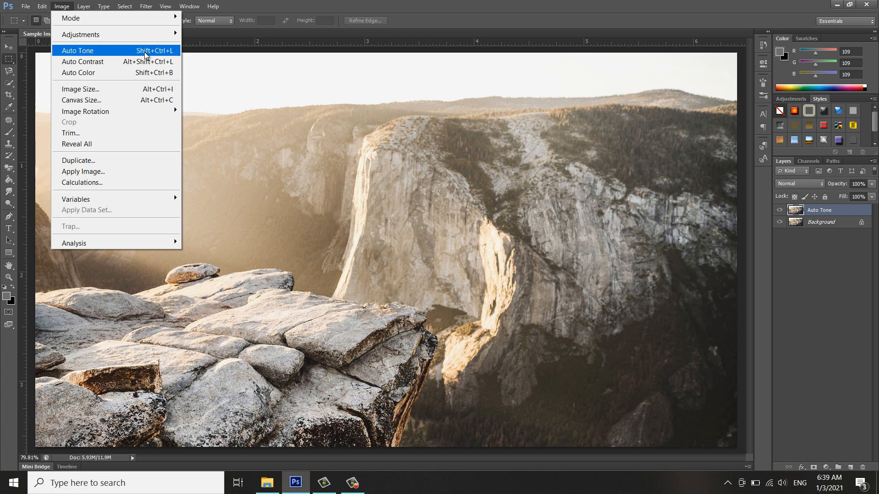
mouse_move(582, 123)
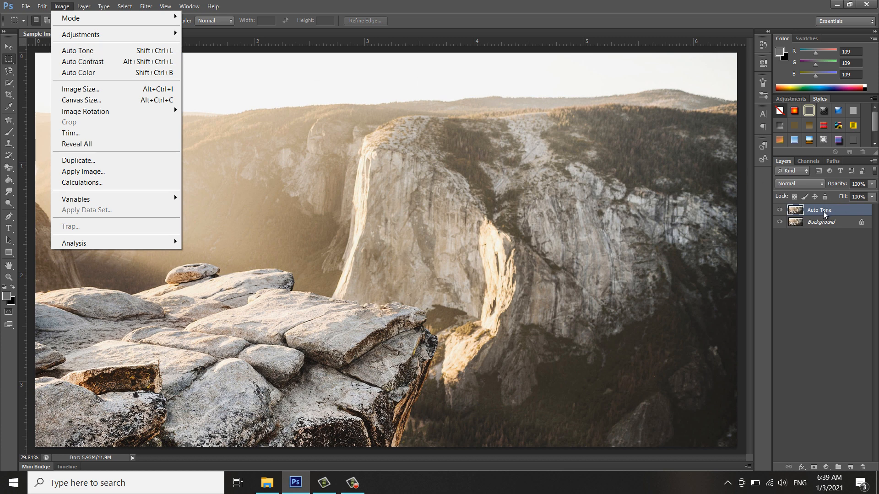
mouse_move(825, 215)
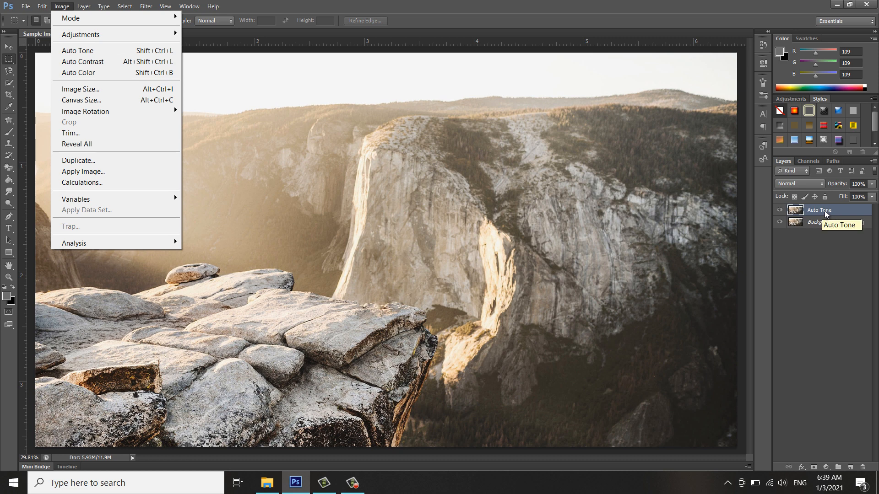
mouse_move(85, 62)
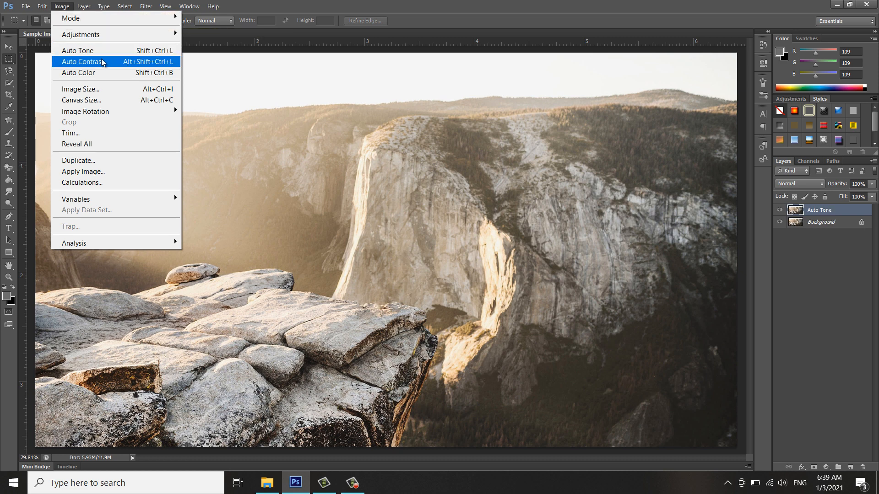
mouse_move(76, 51)
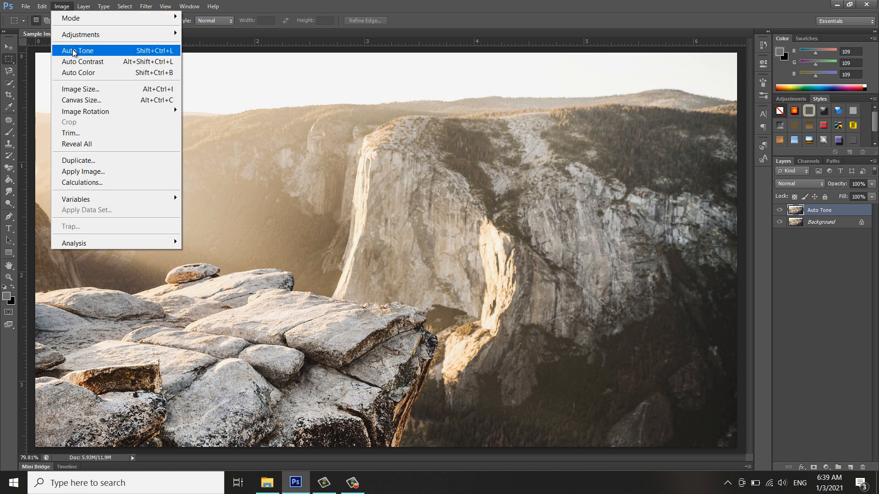
left_click(80, 50)
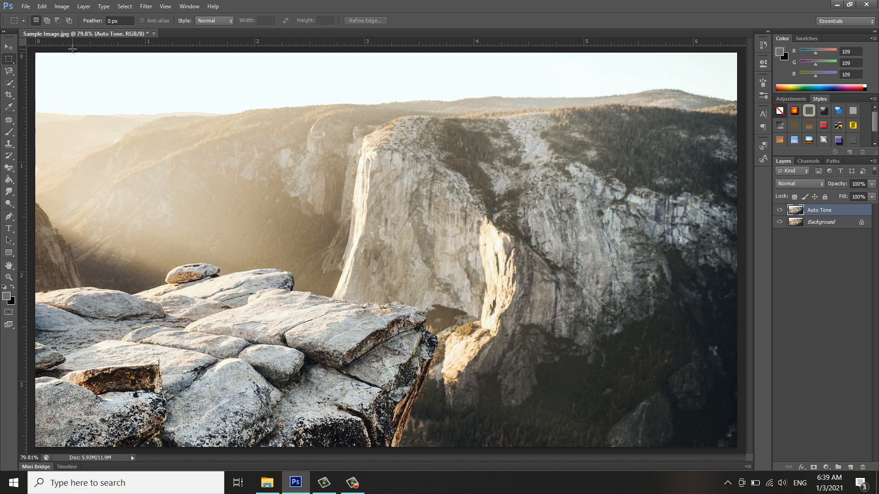
mouse_move(536, 253)
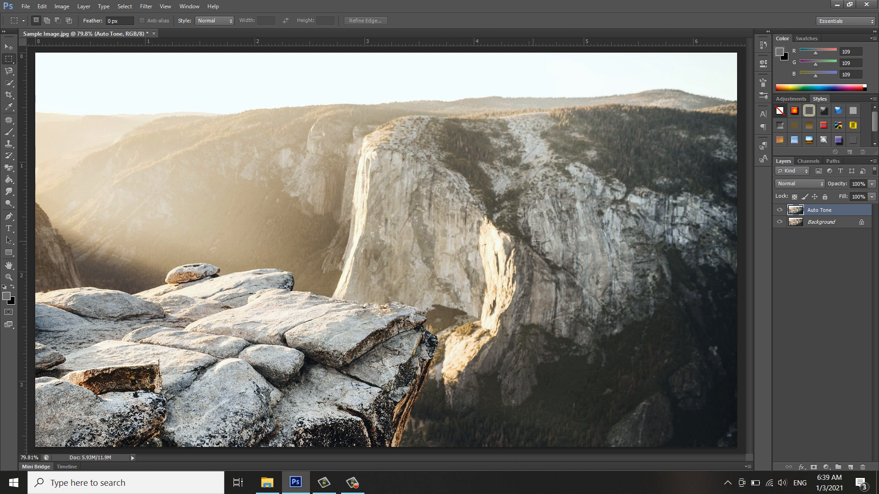
mouse_move(550, 252)
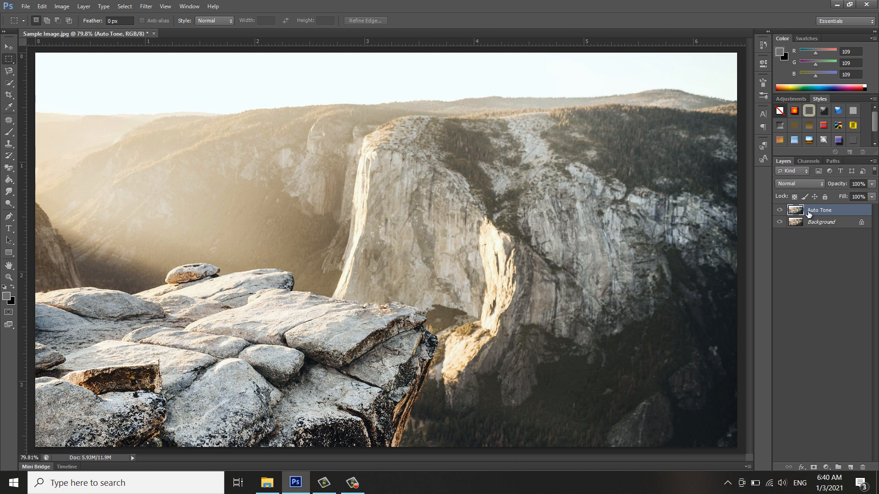
mouse_move(827, 216)
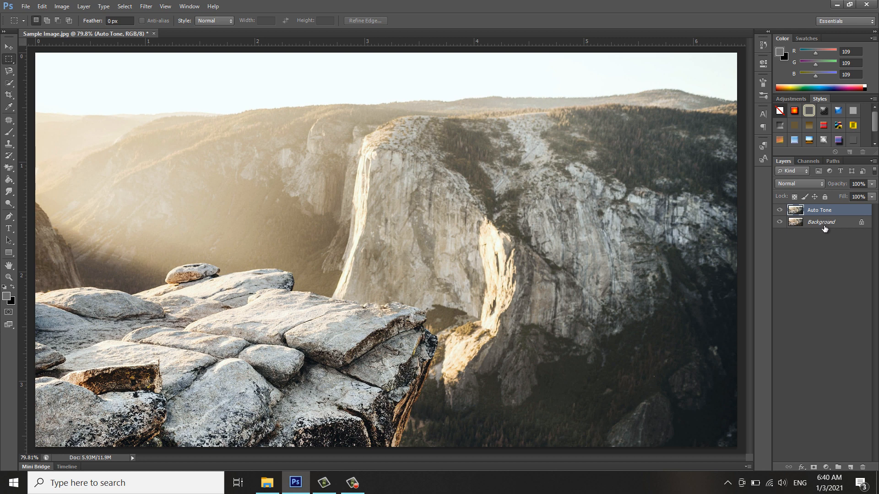
Step: Select the Background layer and duplicate it as a layer named 'Auto Contrast'
left_click(830, 222)
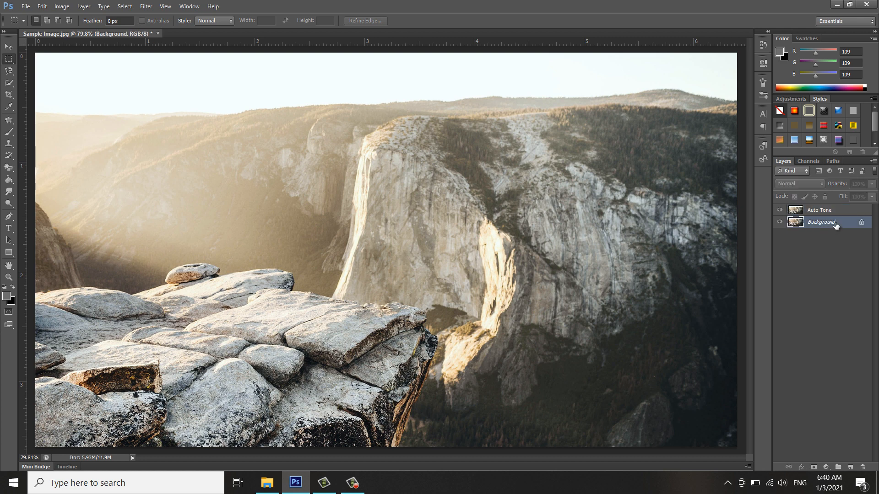
mouse_move(820, 224)
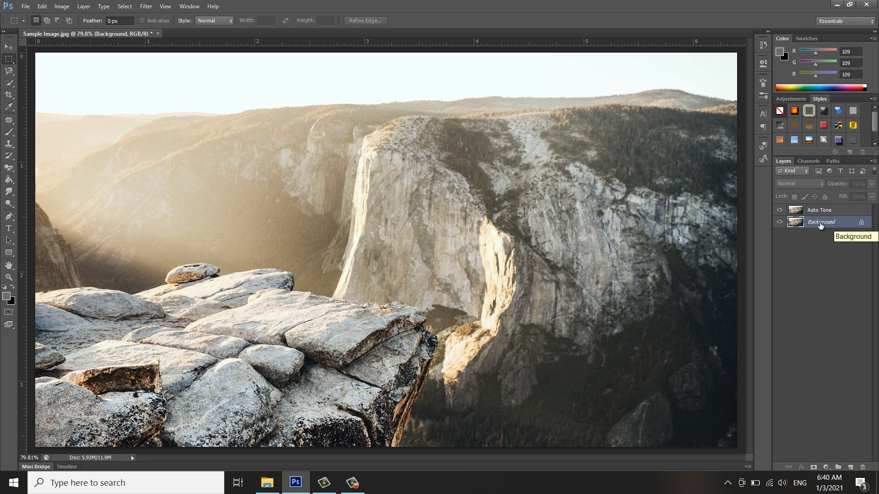
right_click(821, 221)
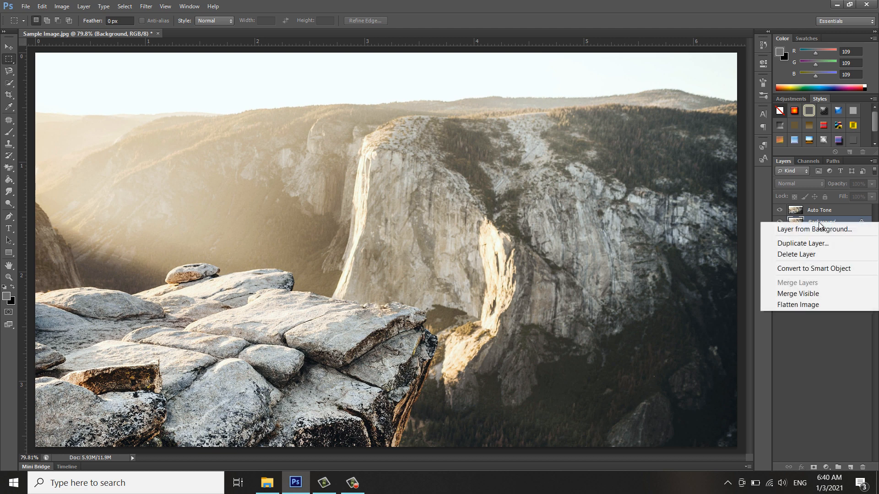
mouse_move(802, 244)
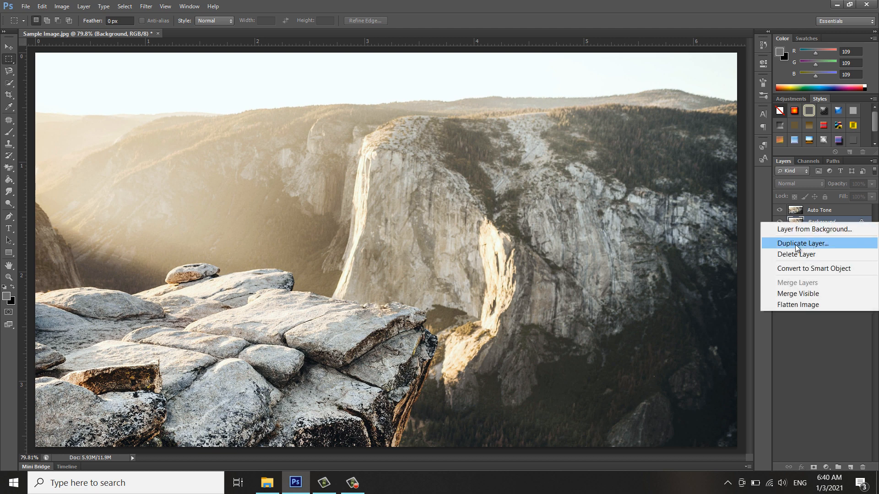
left_click(802, 243)
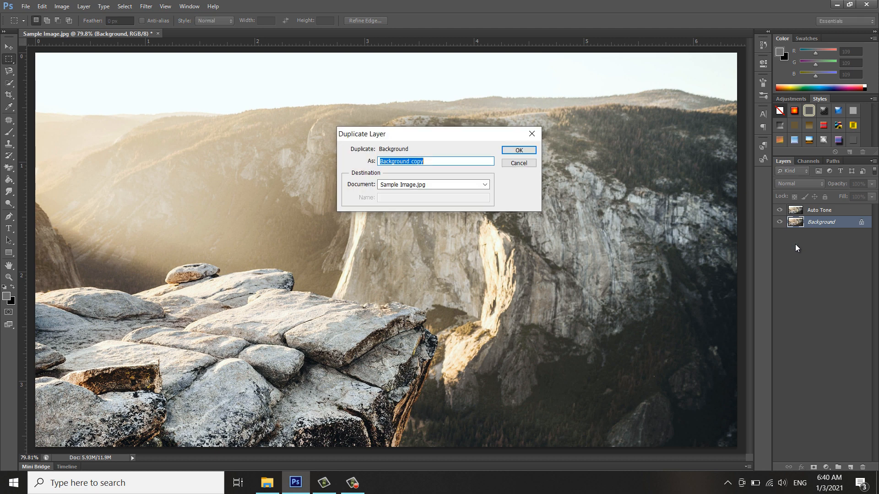
type("Auto Cont")
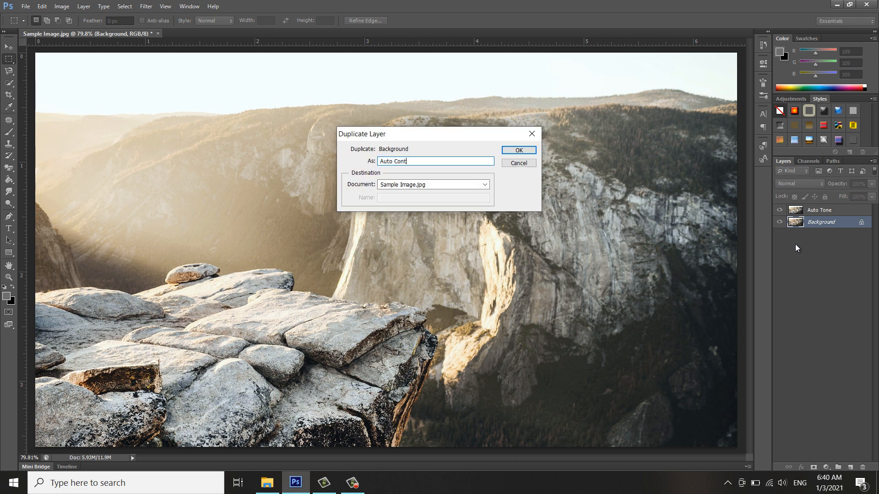
type("rast")
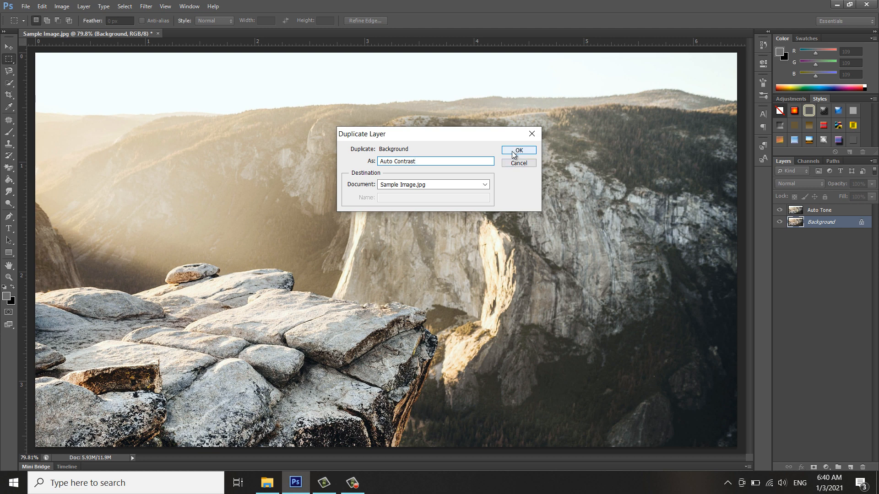
left_click(518, 150)
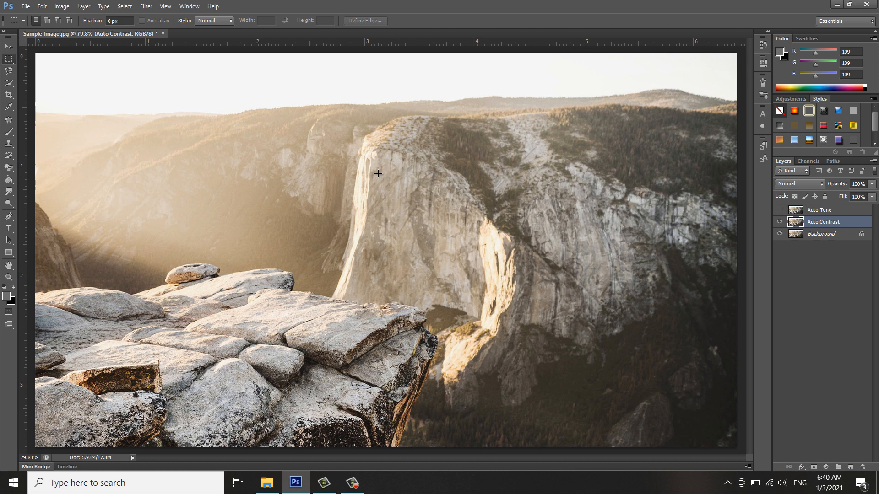
Step: Apply Image > Auto Contrast to the Auto Contrast layer and hide the Auto Tone layer
left_click(73, 6)
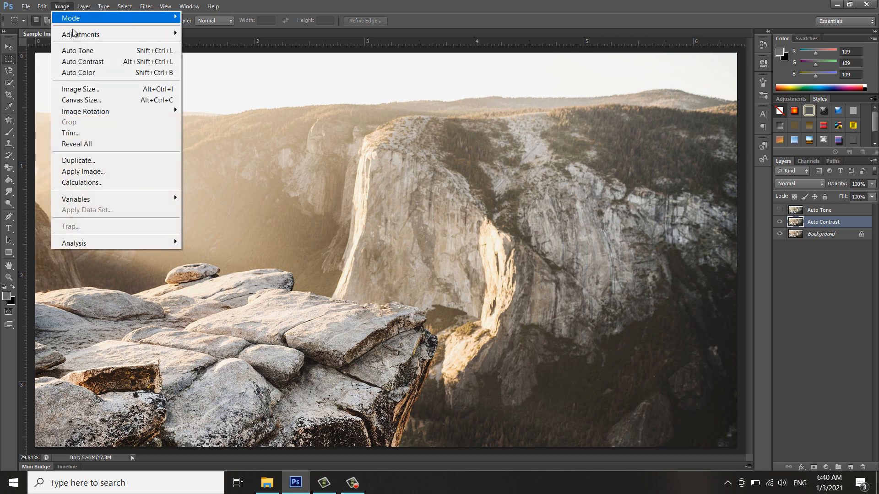
mouse_move(104, 62)
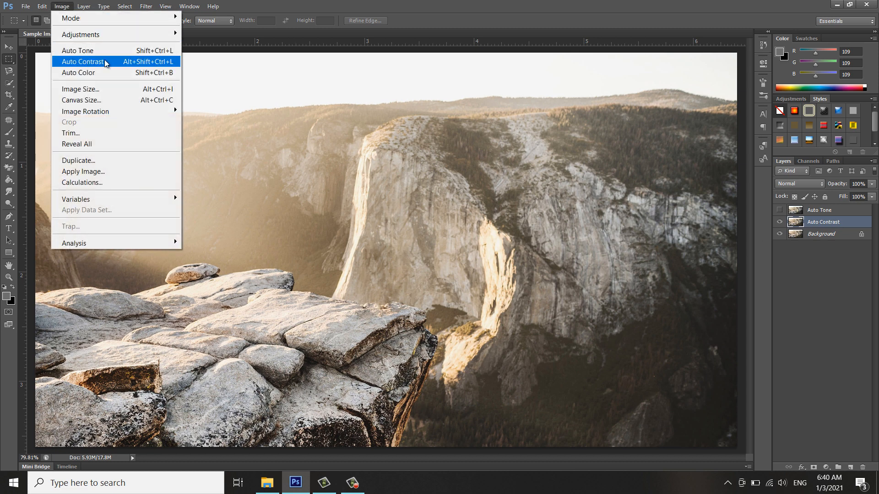
mouse_move(83, 67)
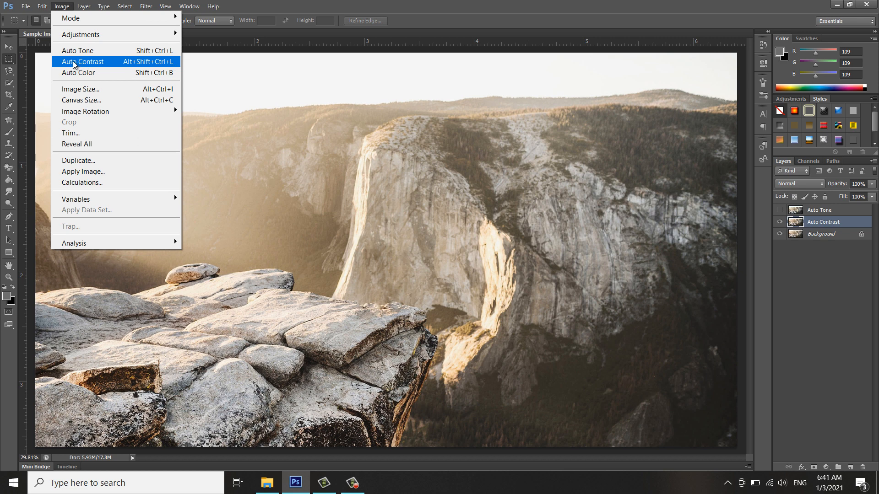
left_click(81, 61)
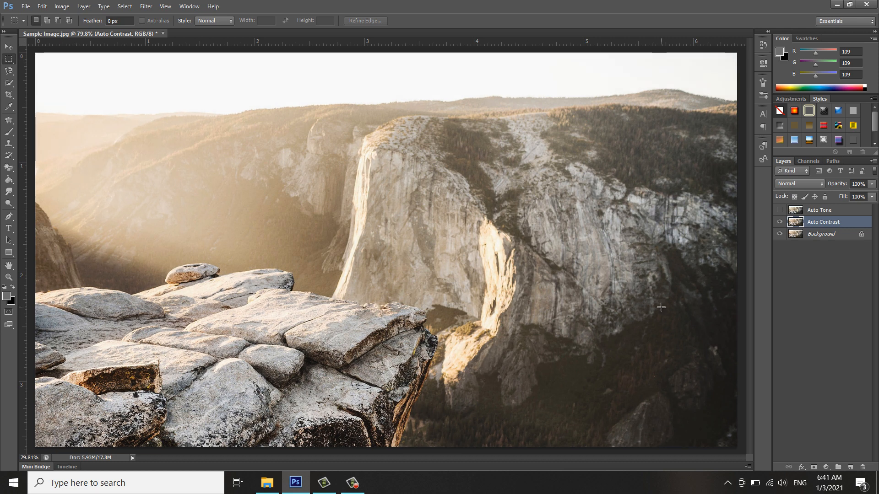
mouse_move(779, 210)
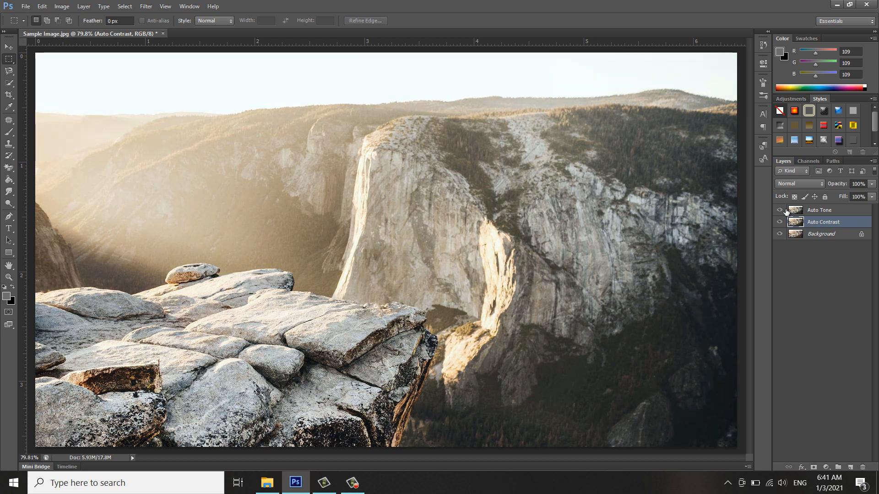
left_click(779, 210)
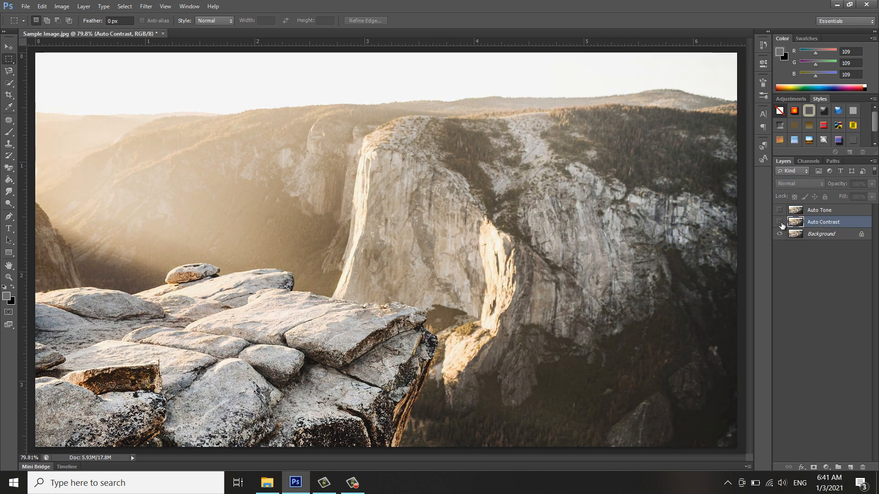
mouse_move(779, 223)
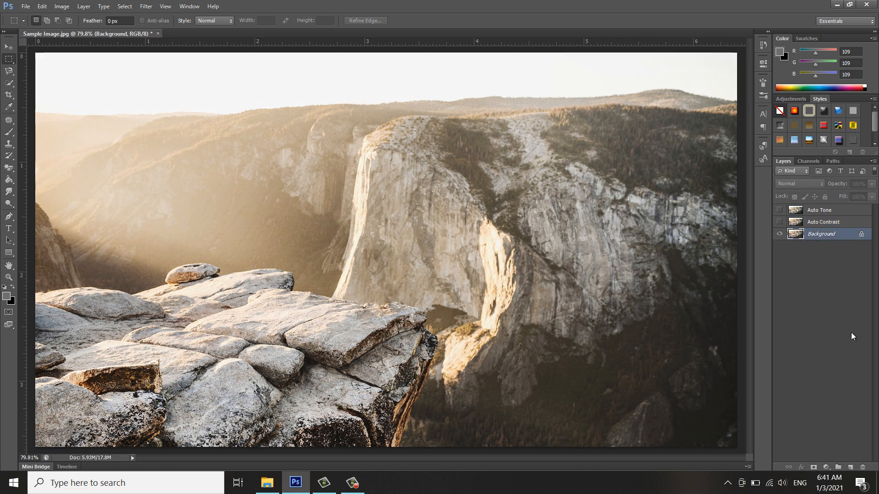
Step: Duplicate the Background layer once more, naming the copy 'Auto Color'
right_click(820, 233)
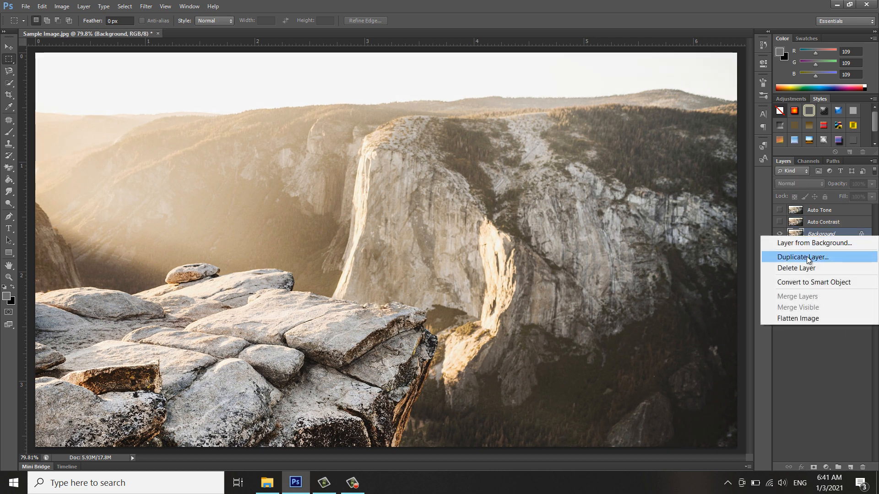
left_click(803, 257)
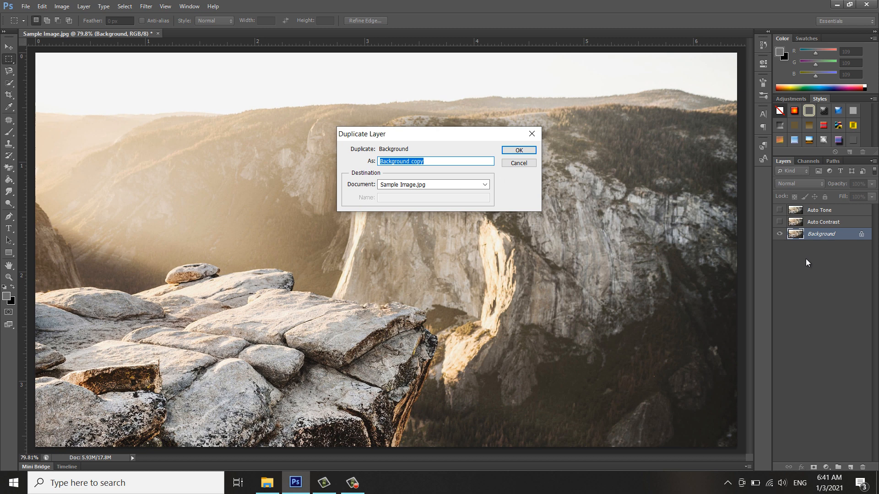
type("Auto")
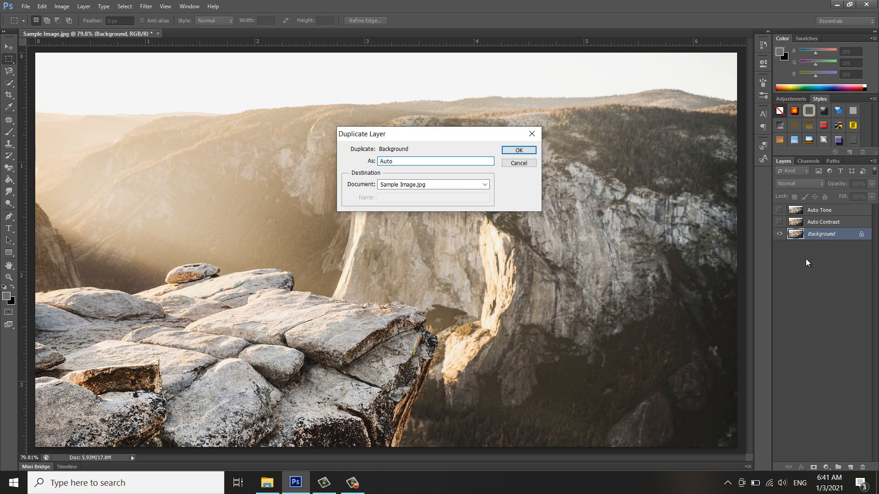
type("Colort")
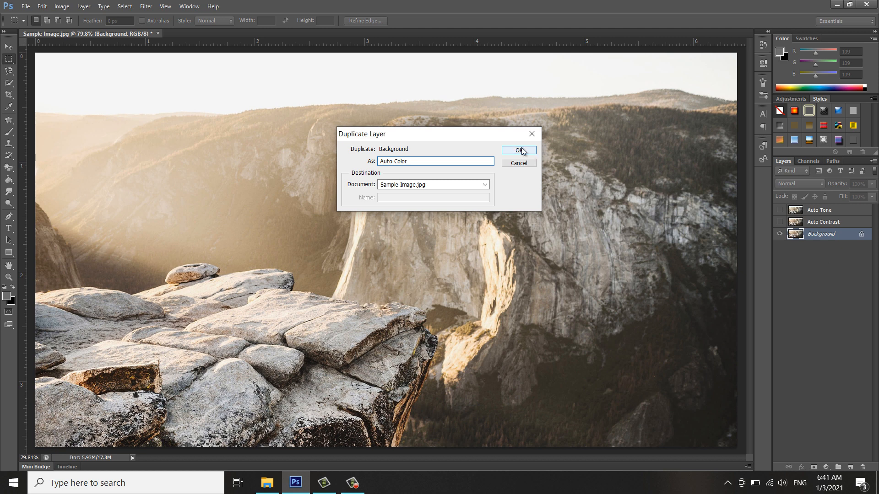
left_click(518, 150)
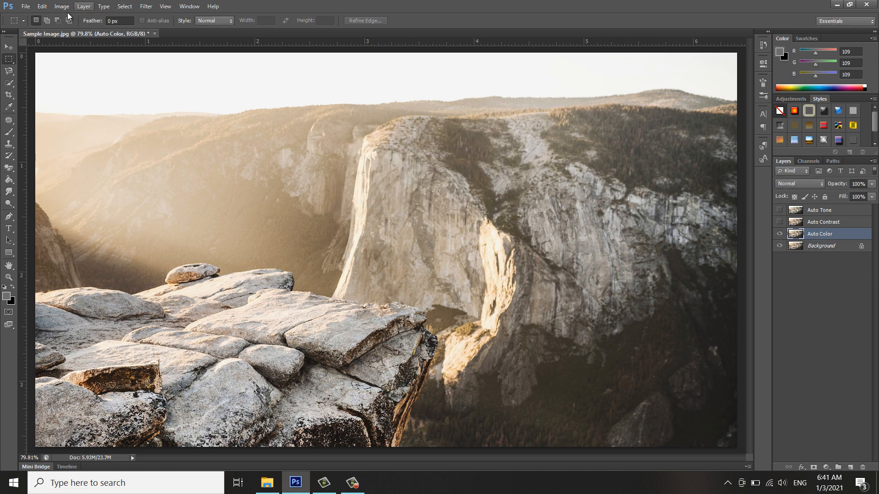
Step: Apply Image > Auto Color to the Auto Color layer
left_click(54, 6)
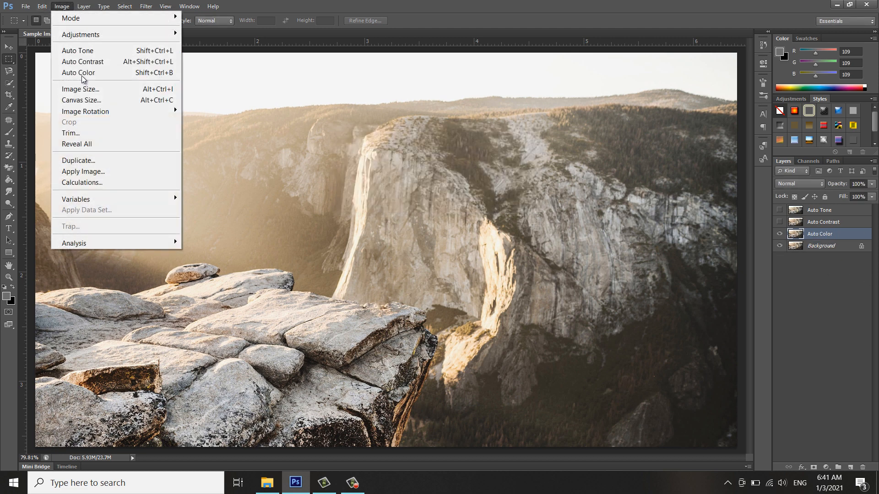
left_click(79, 73)
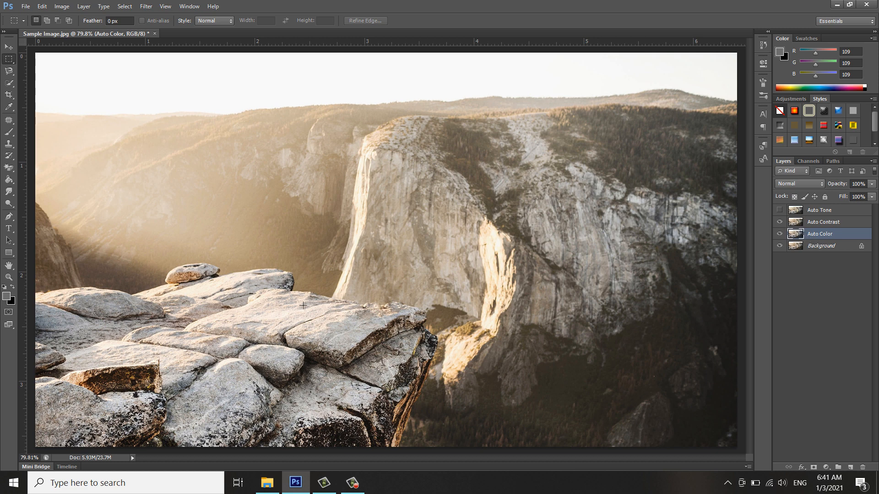
Step: Toggle the Auto Contrast and other corrected layers' visibility to compare the results
left_click(779, 222)
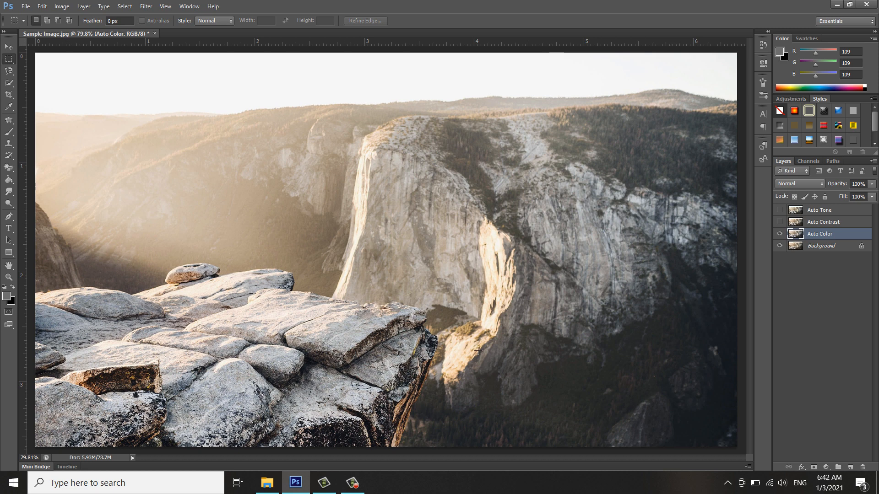
left_click(780, 234)
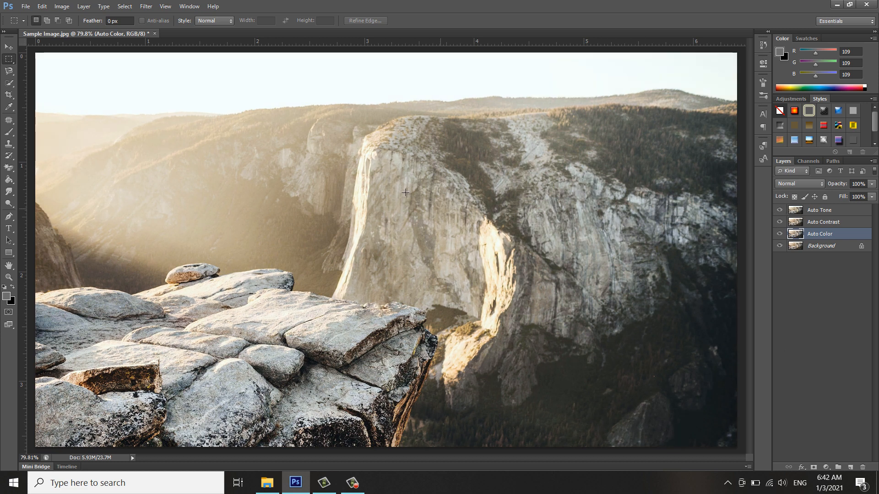
mouse_move(500, 227)
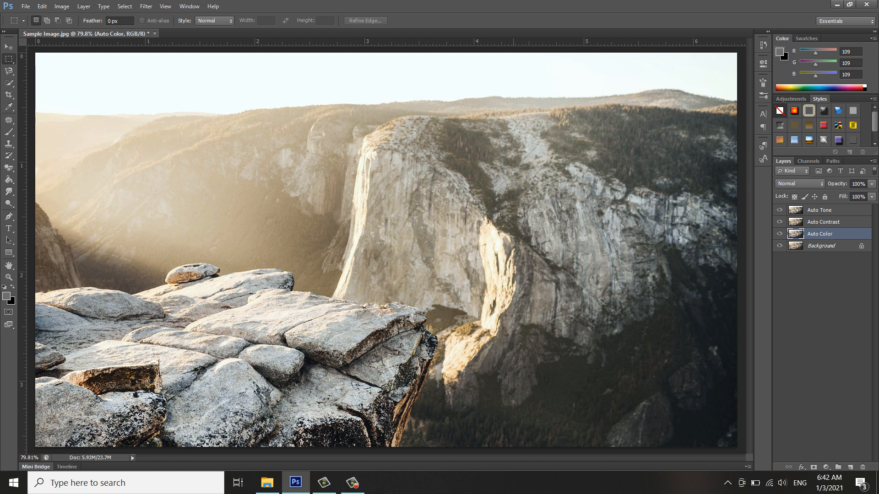
mouse_move(81, 182)
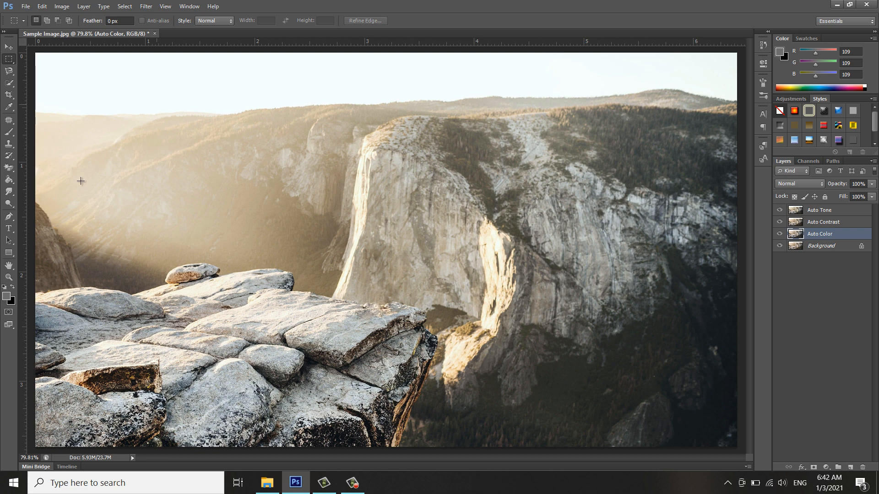
mouse_move(486, 309)
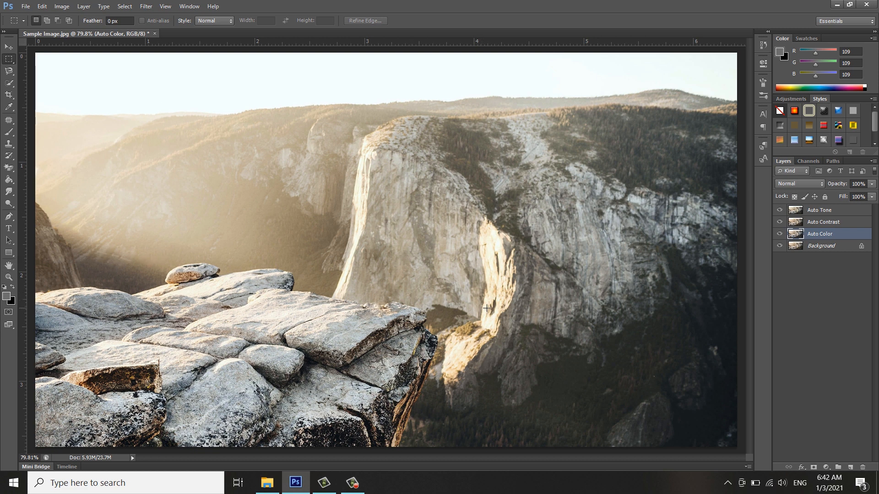
mouse_move(799, 324)
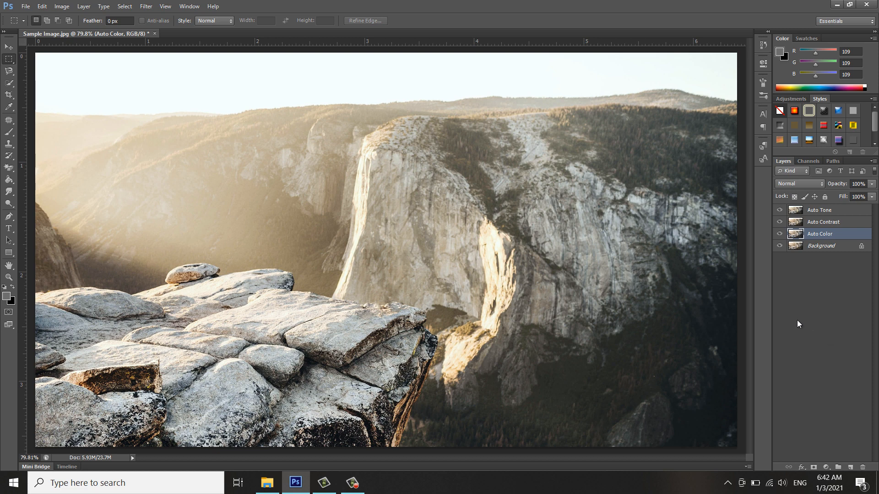
mouse_move(798, 321)
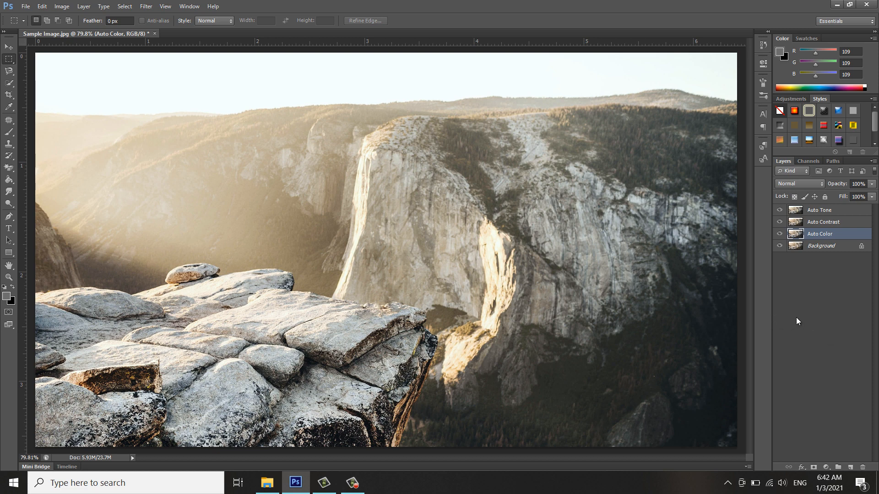
mouse_move(808, 313)
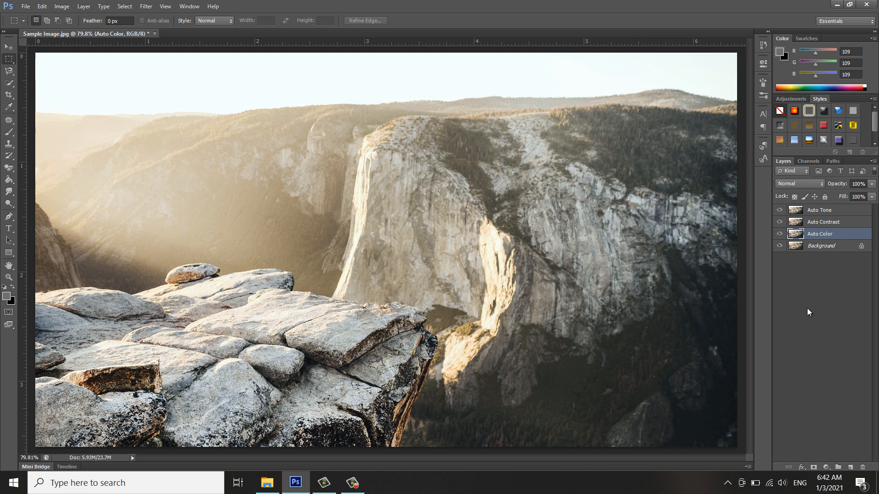
mouse_move(127, 248)
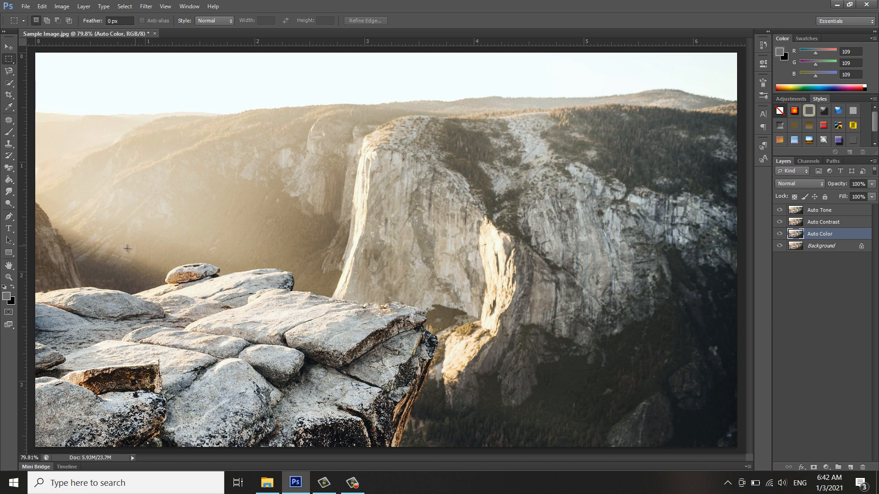
mouse_move(664, 143)
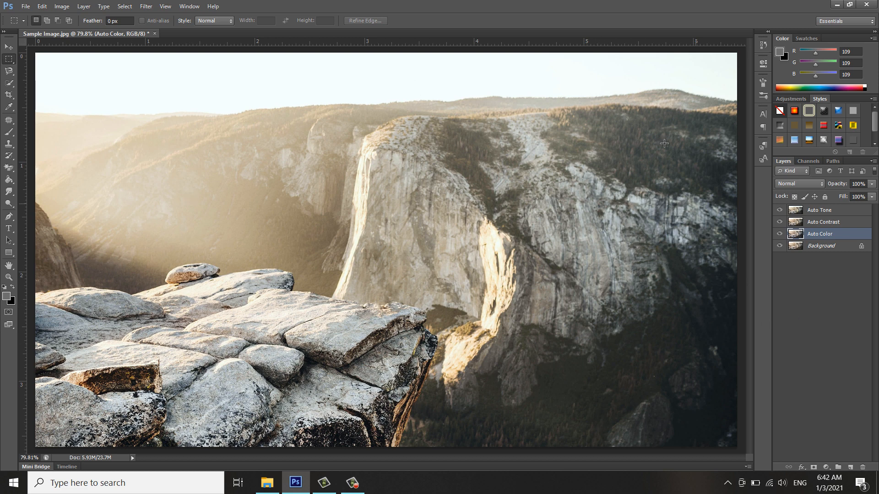
mouse_move(868, 324)
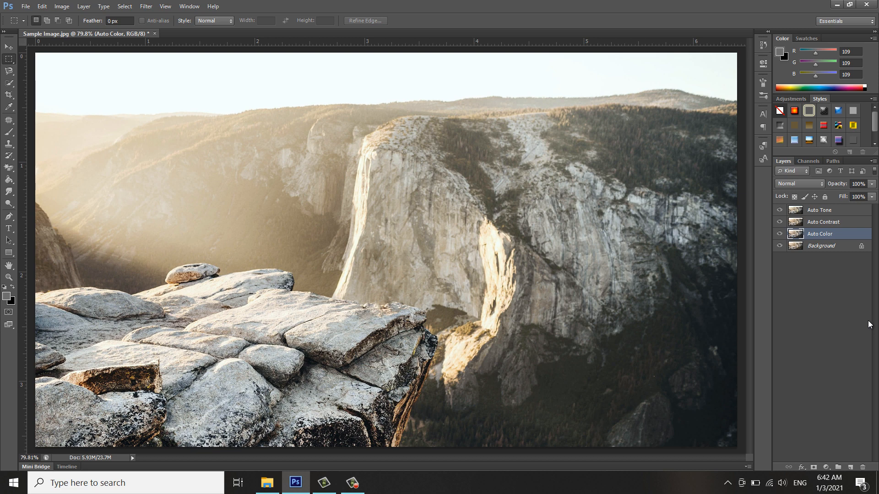
mouse_move(792, 300)
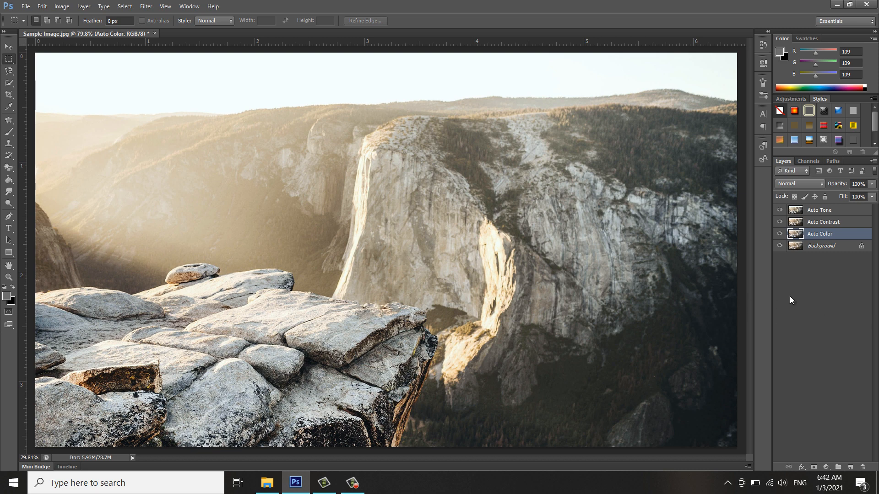
mouse_move(694, 218)
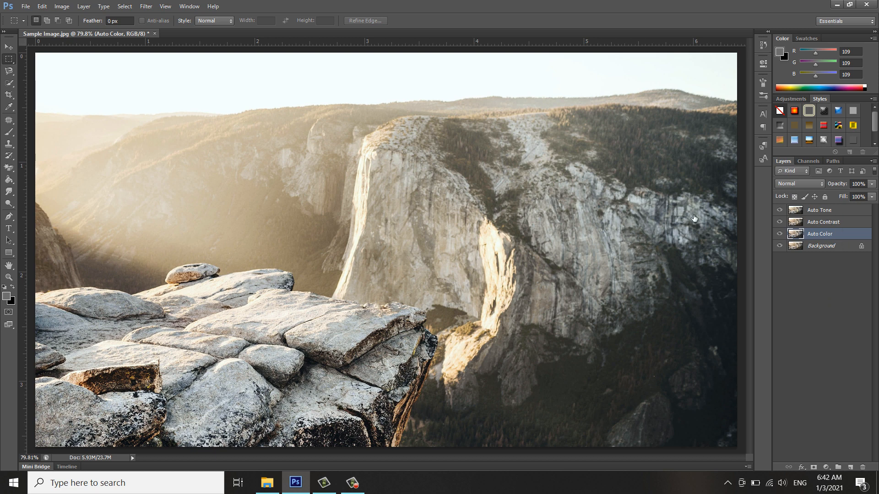
Step: Select the Auto Tone layer and save the image as JPEG 'Auto Tone' with default quality
left_click(829, 210)
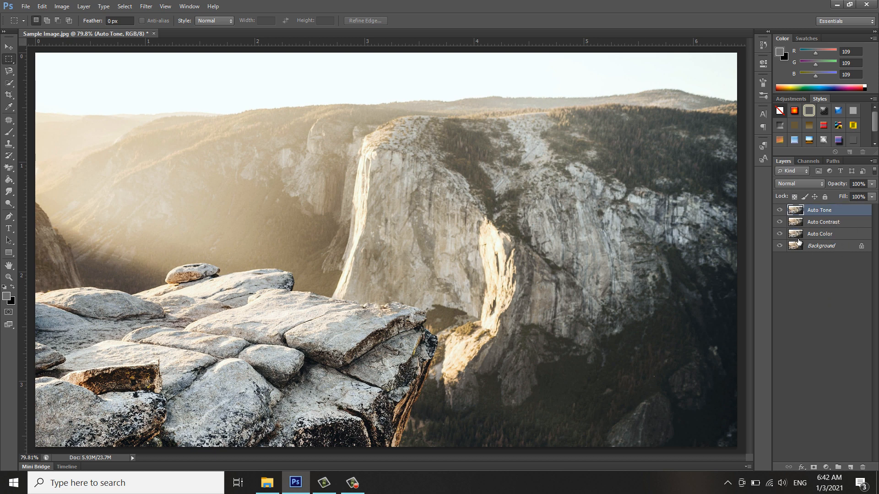
left_click(28, 6)
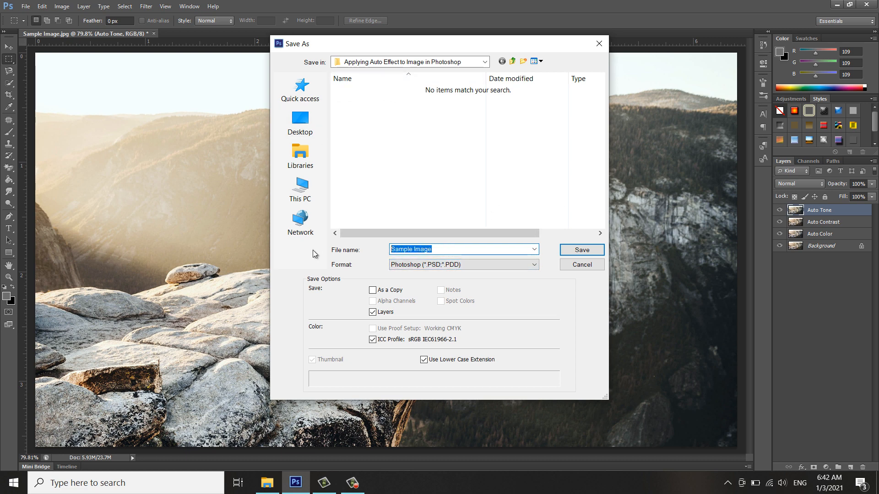
type("Auto Tone")
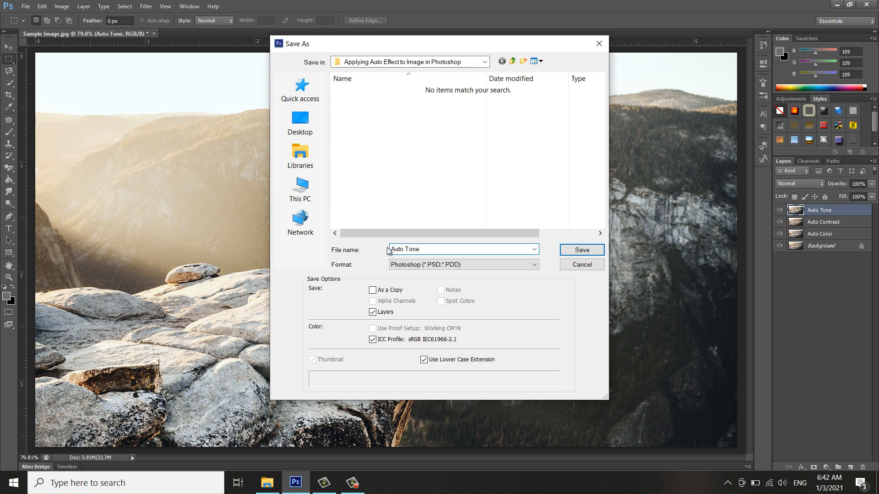
left_click(463, 265)
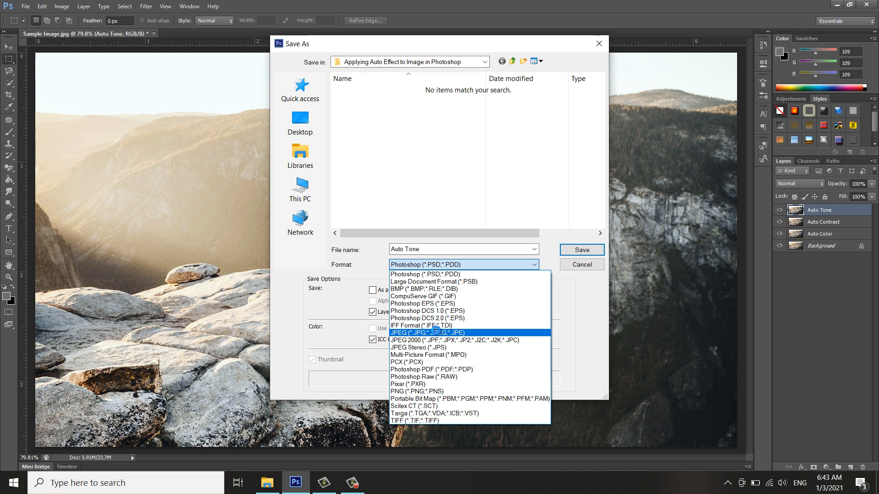
left_click(427, 333)
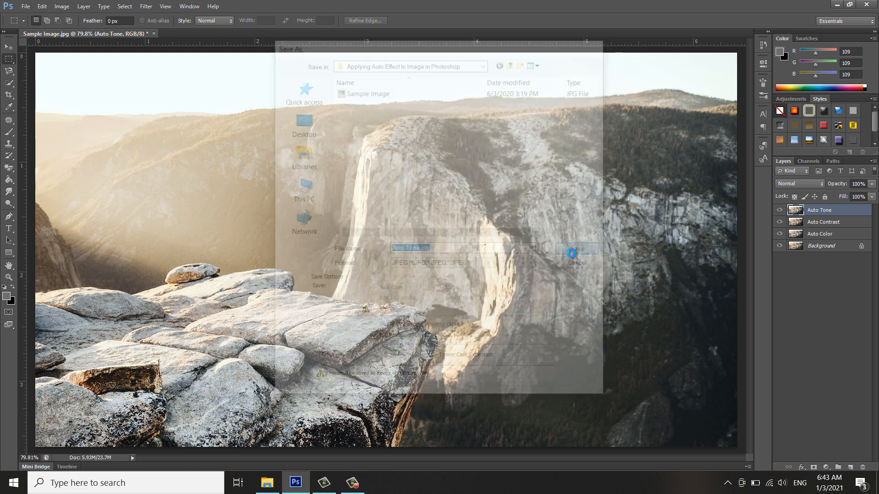
left_click(577, 250)
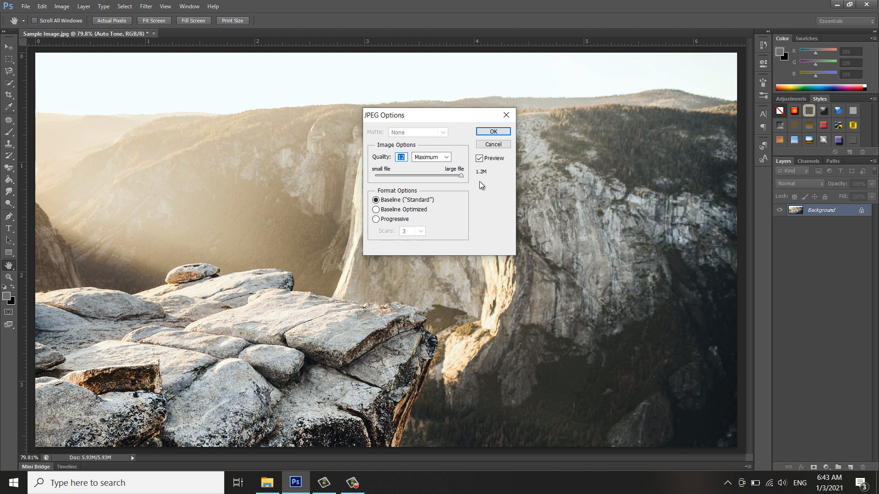
mouse_move(479, 180)
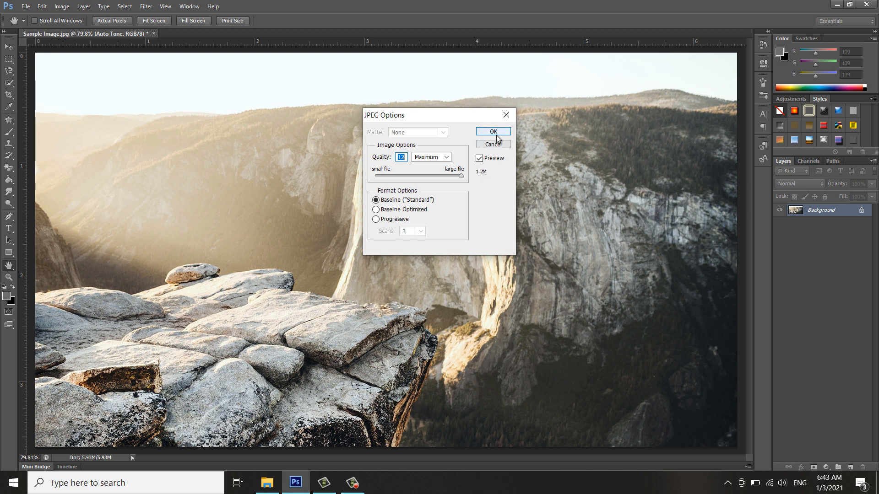
left_click(493, 131)
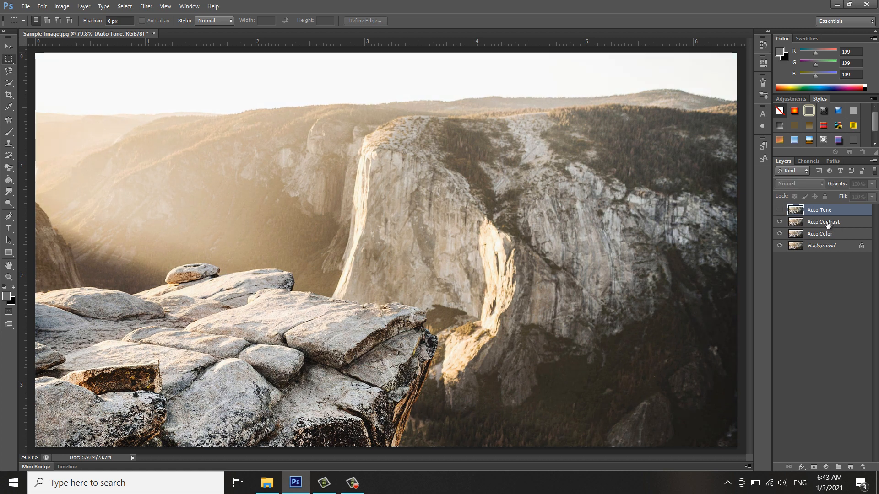
Step: Select the Auto Contrast layer and Save As a JPEG named 'Auto Contrast' with default quality
left_click(823, 222)
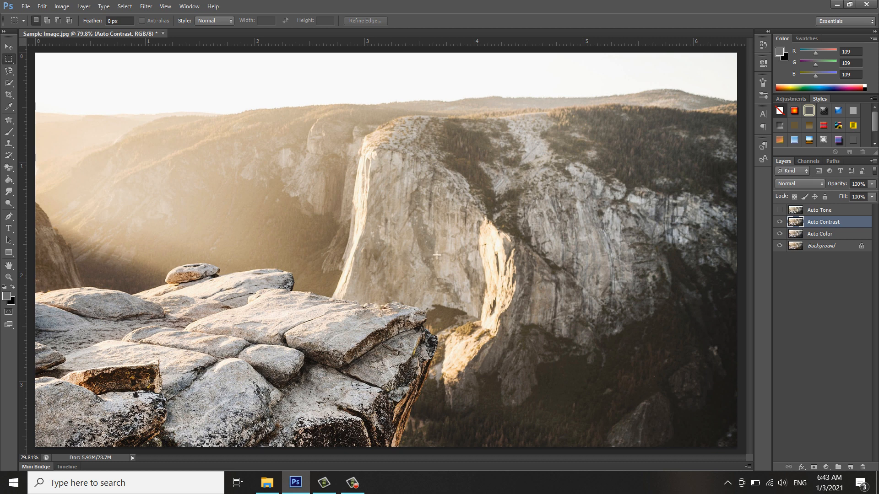
mouse_move(470, 227)
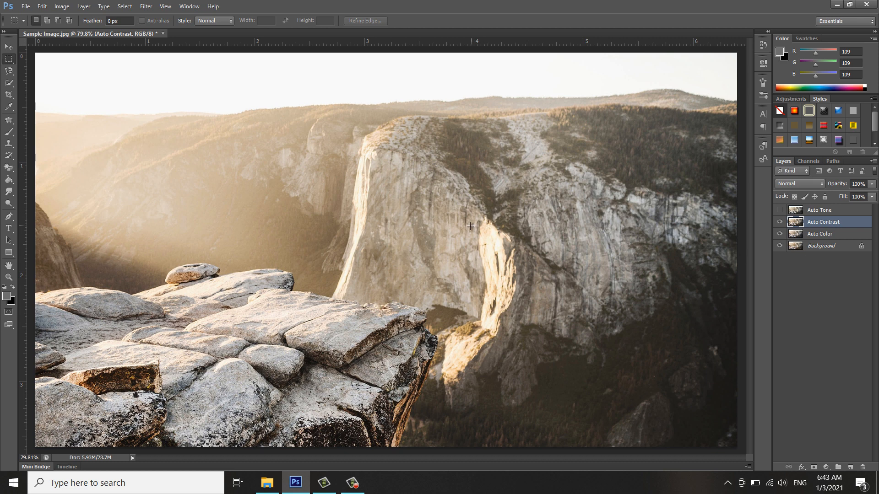
left_click(30, 14)
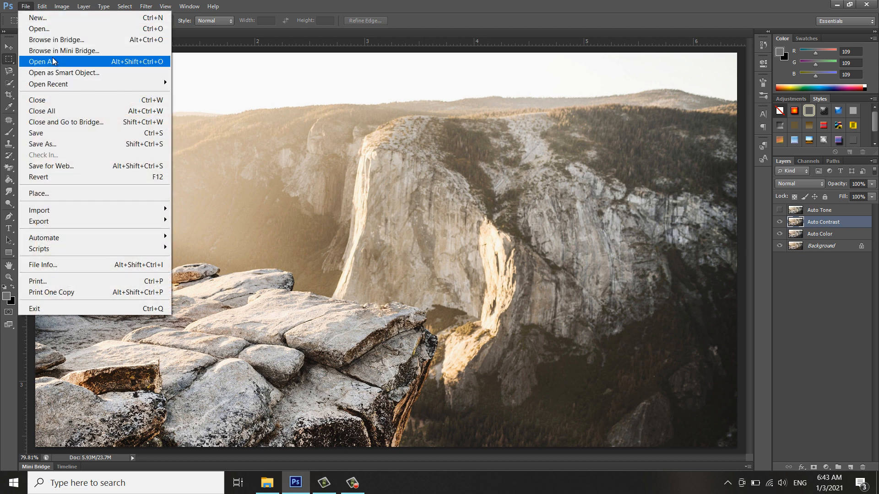
left_click(43, 144)
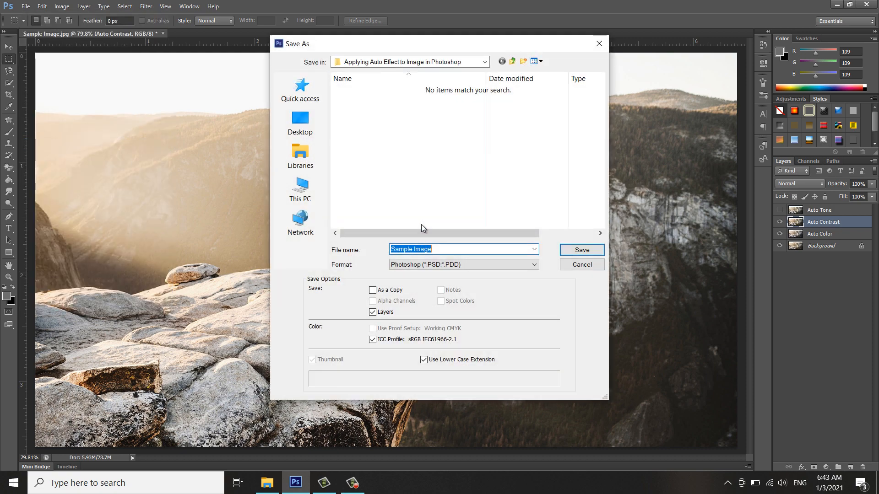
left_click(463, 265)
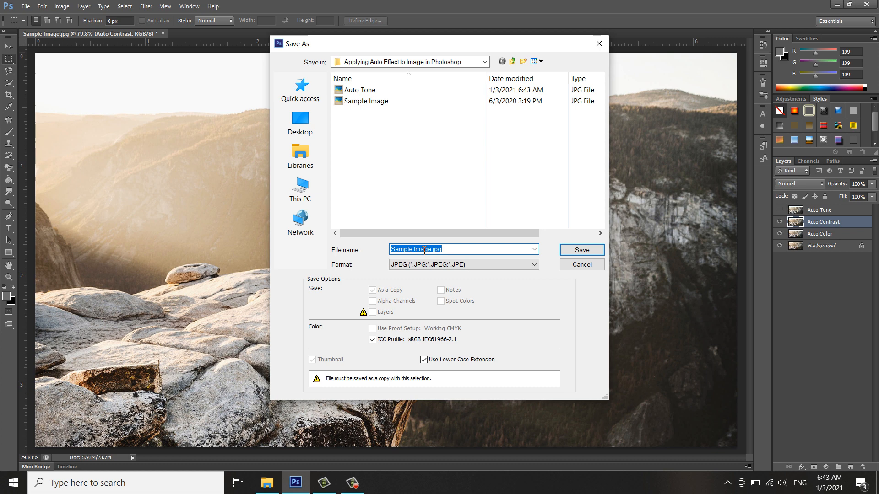
type("Auto Contrast")
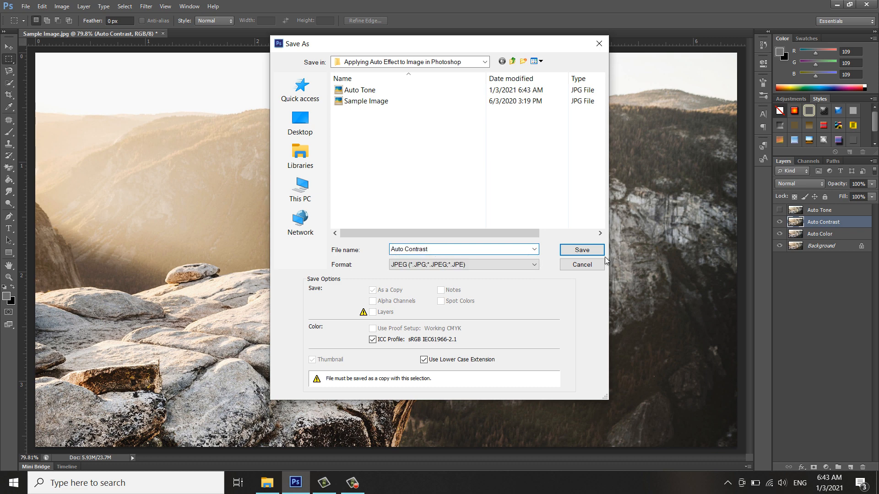
left_click(582, 249)
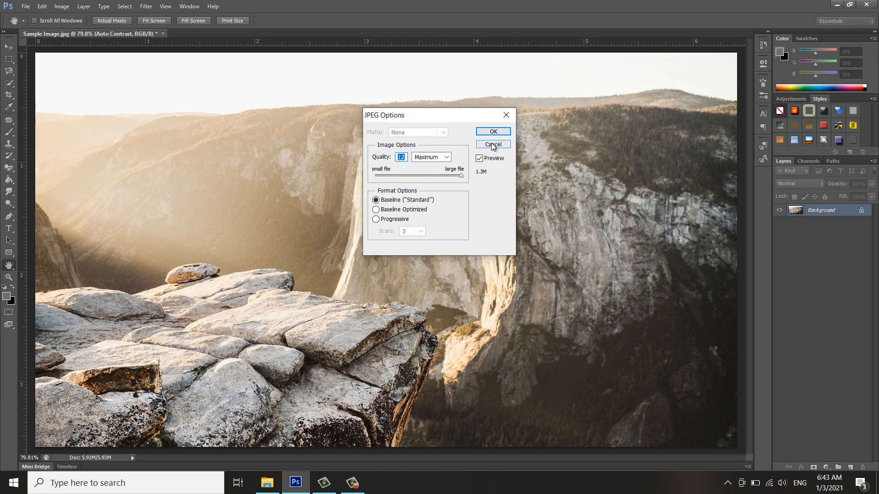
left_click(493, 144)
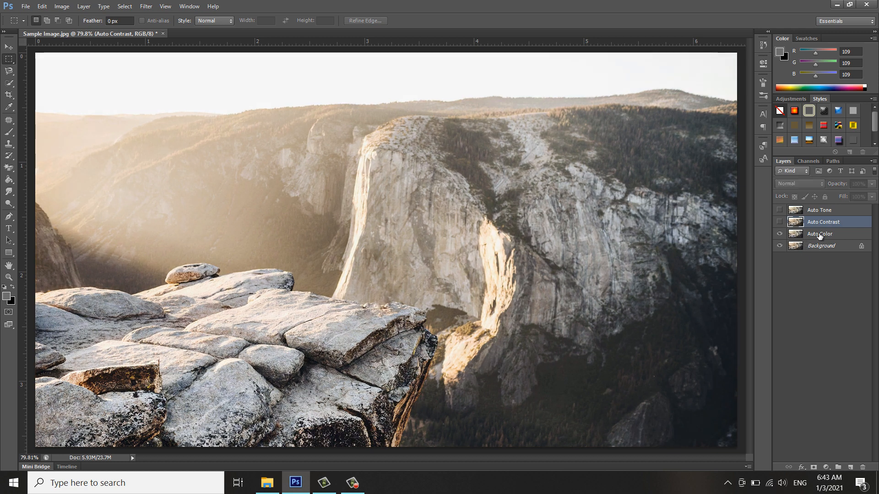
Step: Save the Auto Color layer as a JPEG named 'Auto Color', accepting default JPEG options
left_click(819, 233)
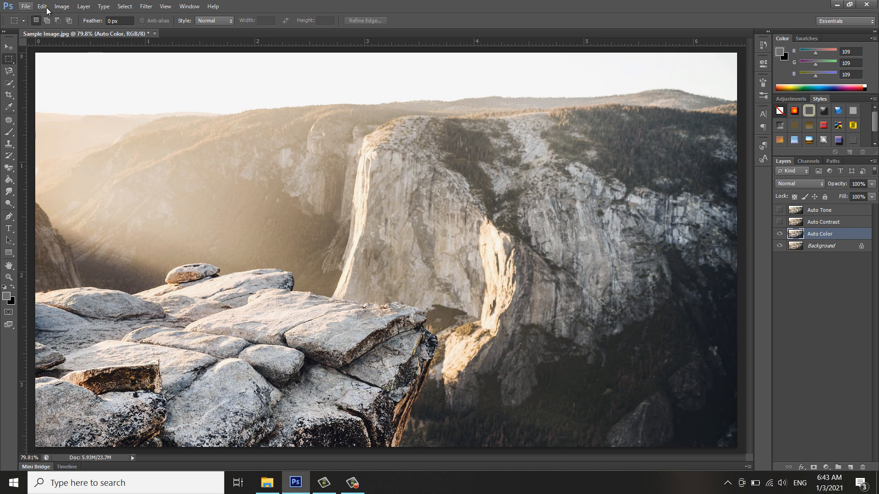
left_click(28, 7)
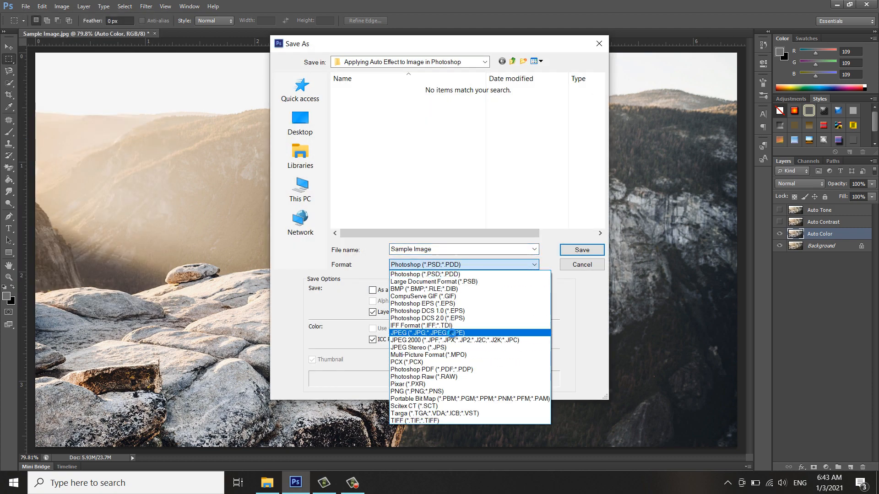
left_click(427, 333)
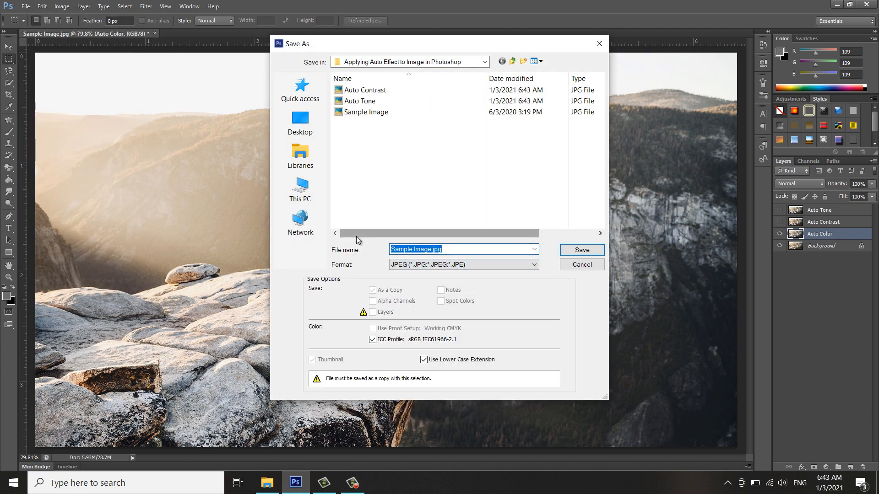
type("Auto Color")
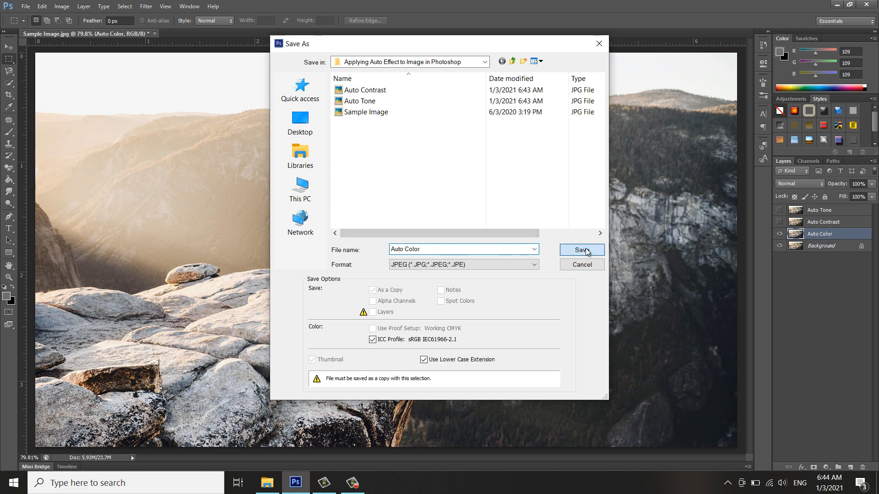
left_click(582, 250)
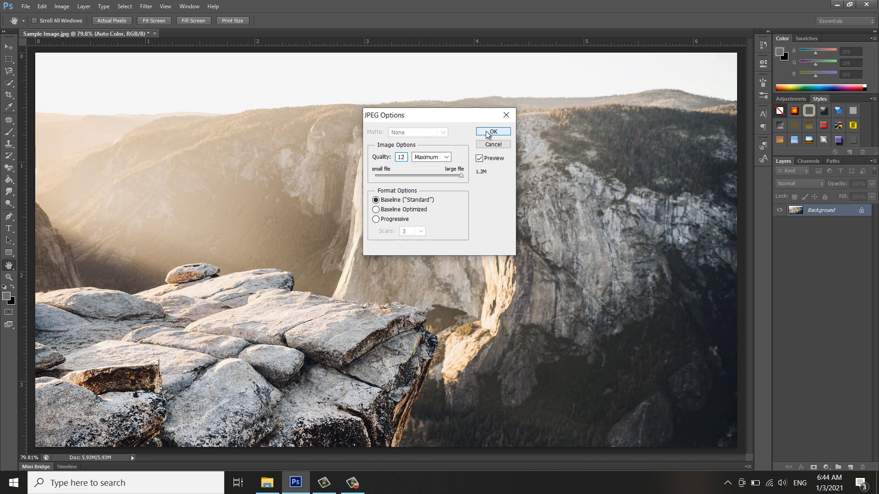
left_click(493, 131)
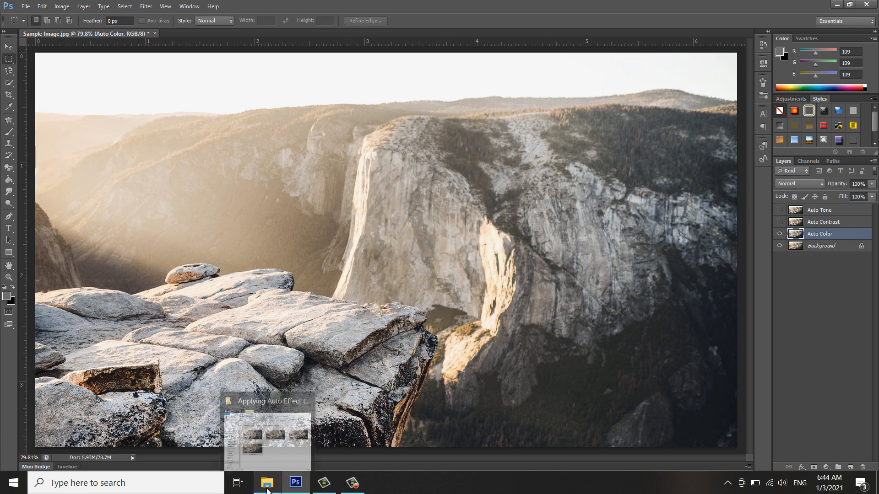
Step: Open the project folder in File Explorer and view the exported Auto Tone.jpg
left_click(267, 483)
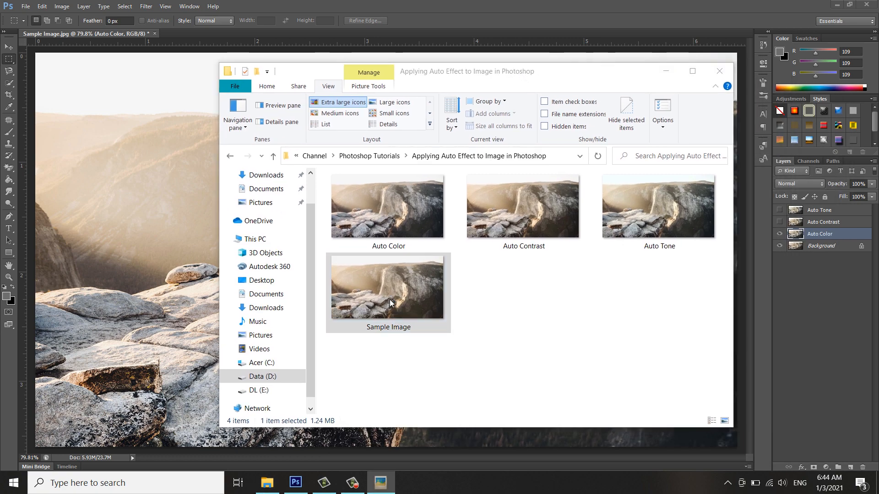
double_click(388, 287)
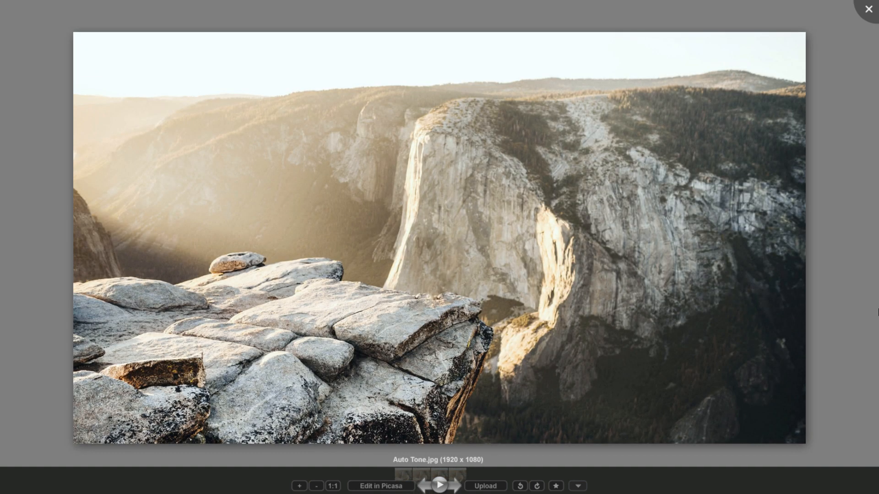
Step: Flip between Auto Contrast.jpg and Auto Tone.jpg in Picasa Photo Viewer, then close it
left_click(453, 486)
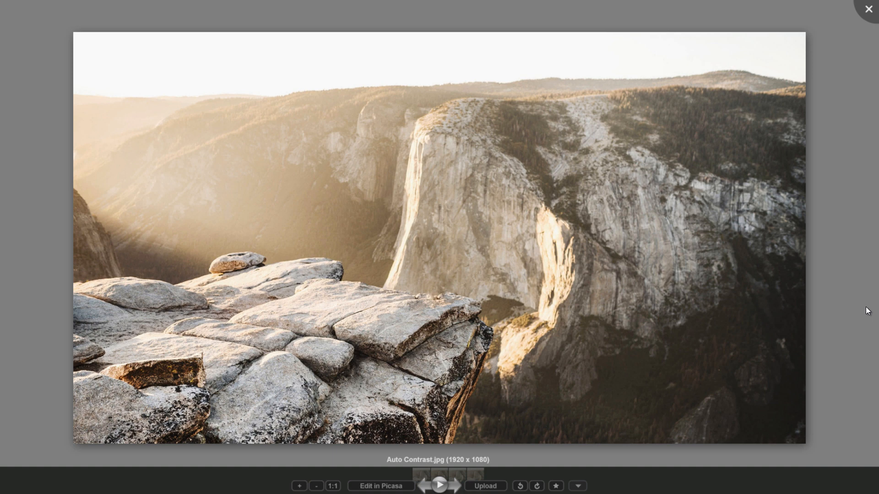
left_click(453, 486)
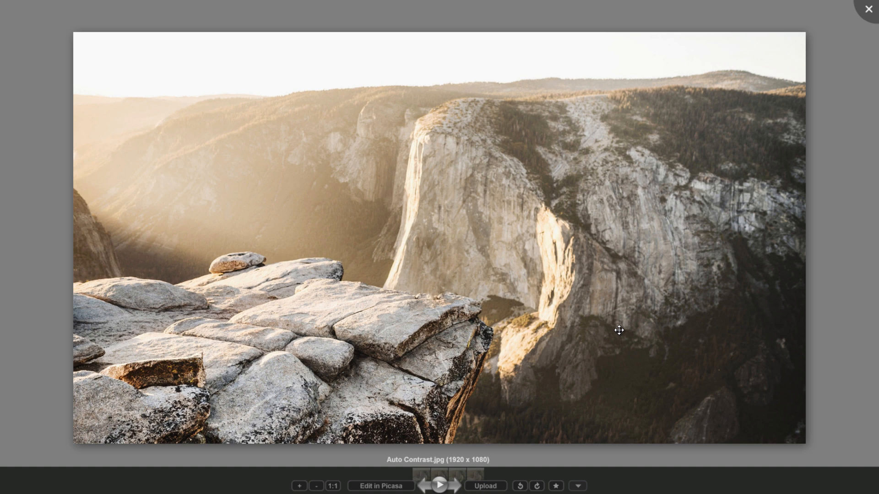
left_click(451, 486)
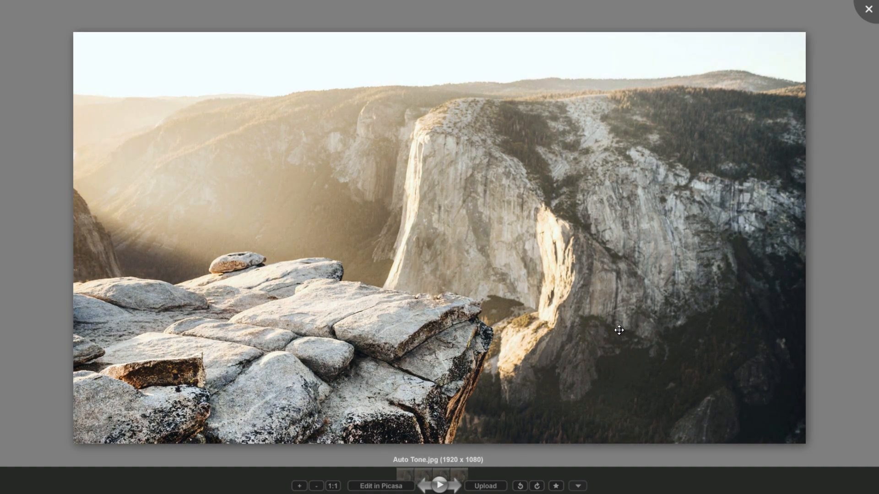
left_click(455, 485)
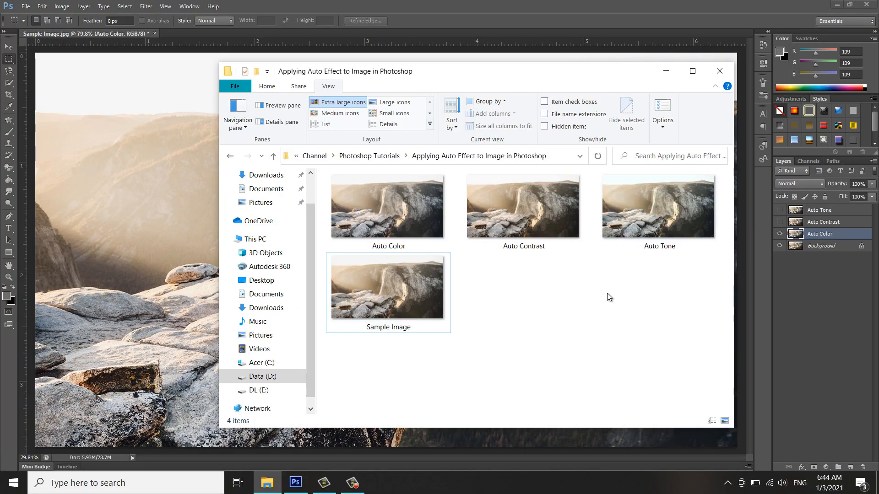
Step: Drag the File Explorer project folder window toward the right, over Photoshop
left_click_drag(345, 71, 444, 95)
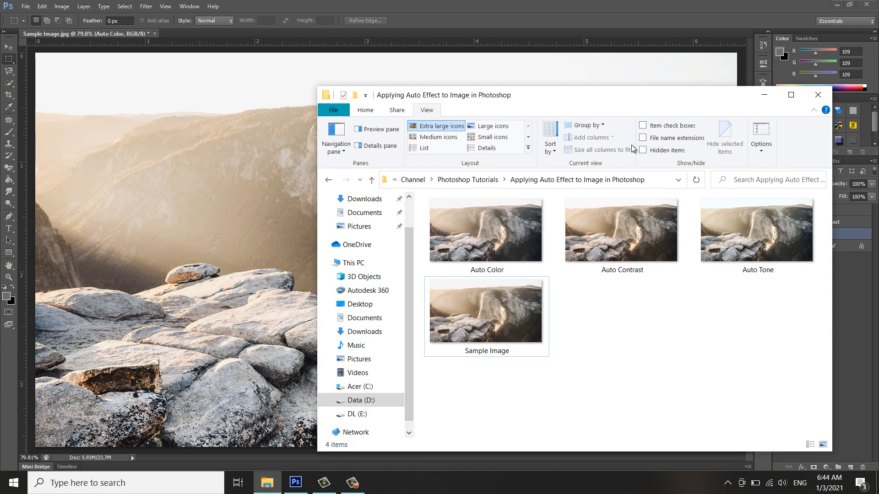
mouse_move(665, 300)
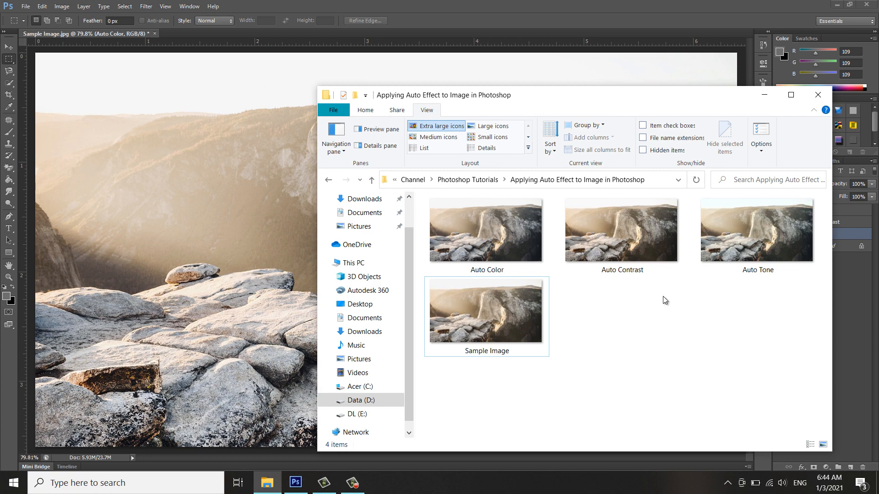